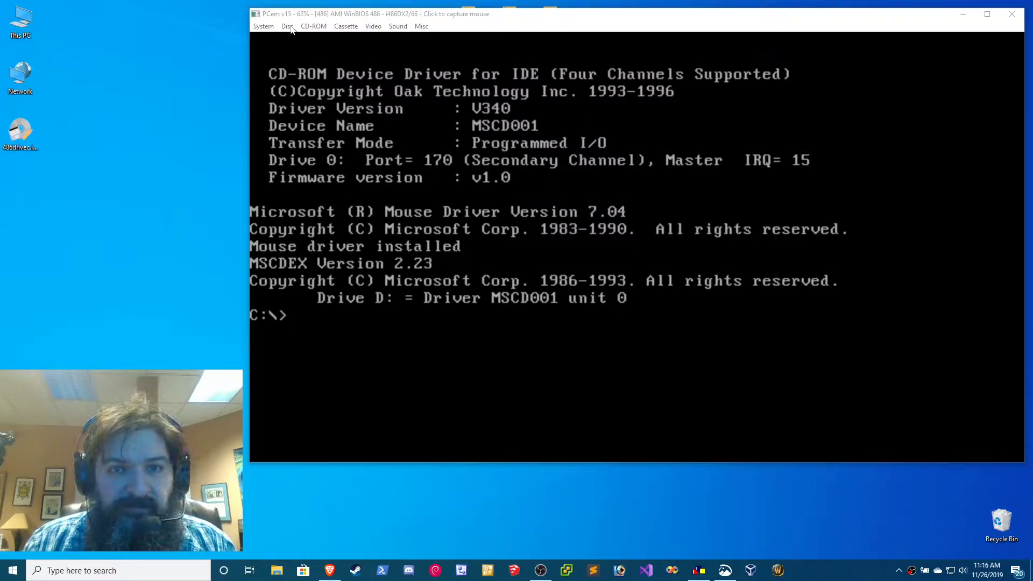
For drive A:, browse to the Windows 3.1 (3.10.103) 3.5-inch disk folder and select Disk01.img
click(285, 26)
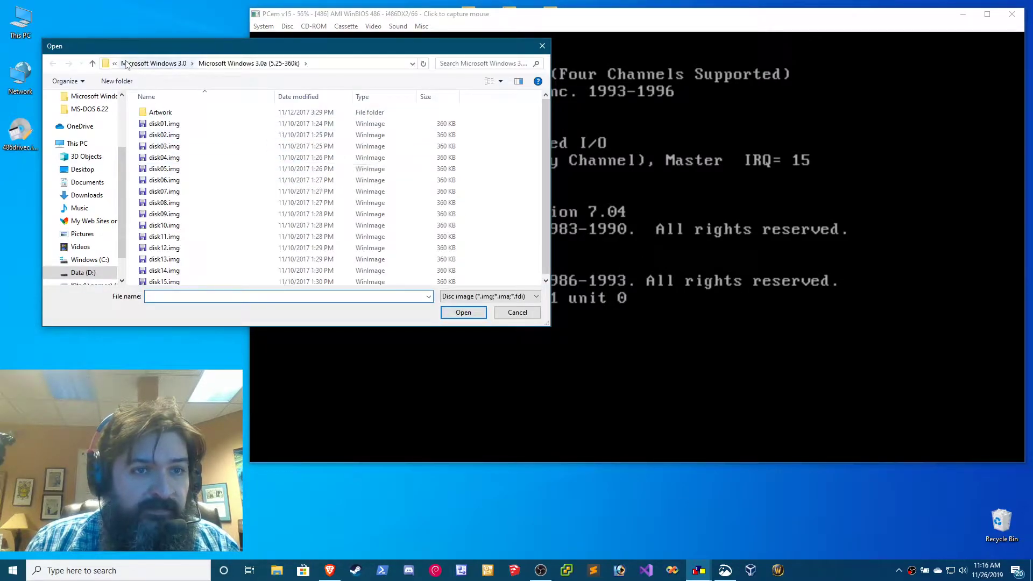
click(113, 63)
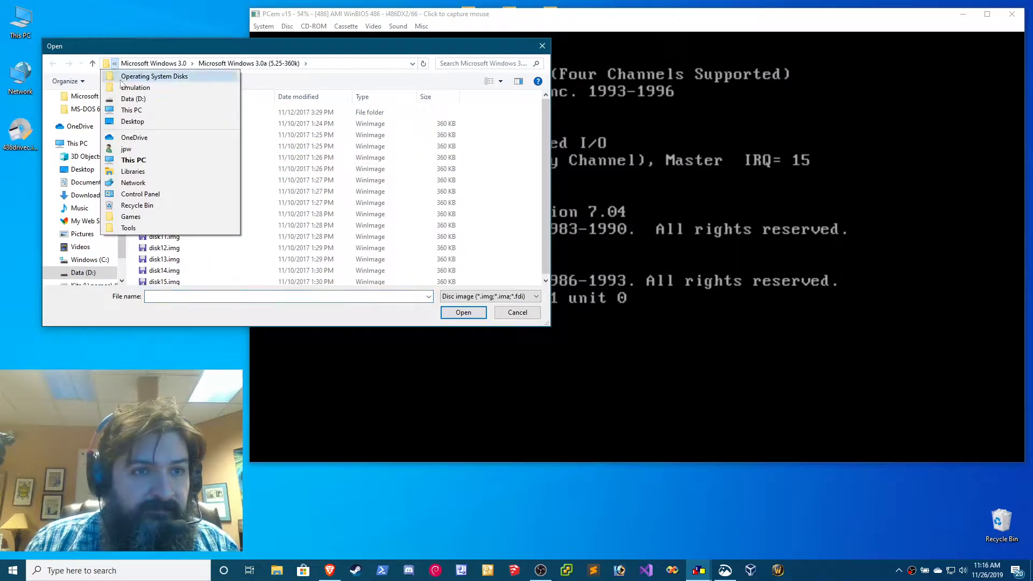
click(155, 76)
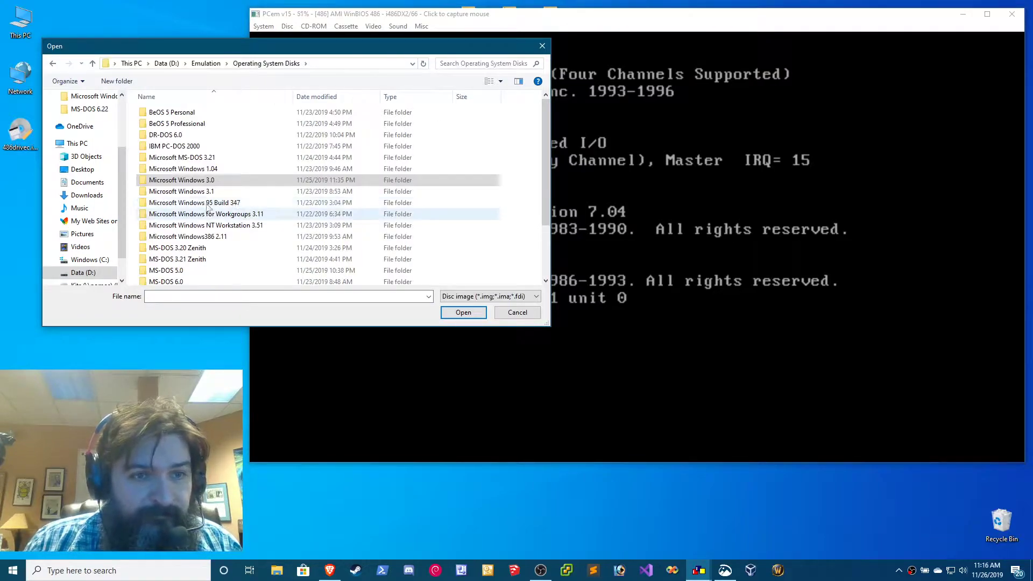
double_click(181, 191)
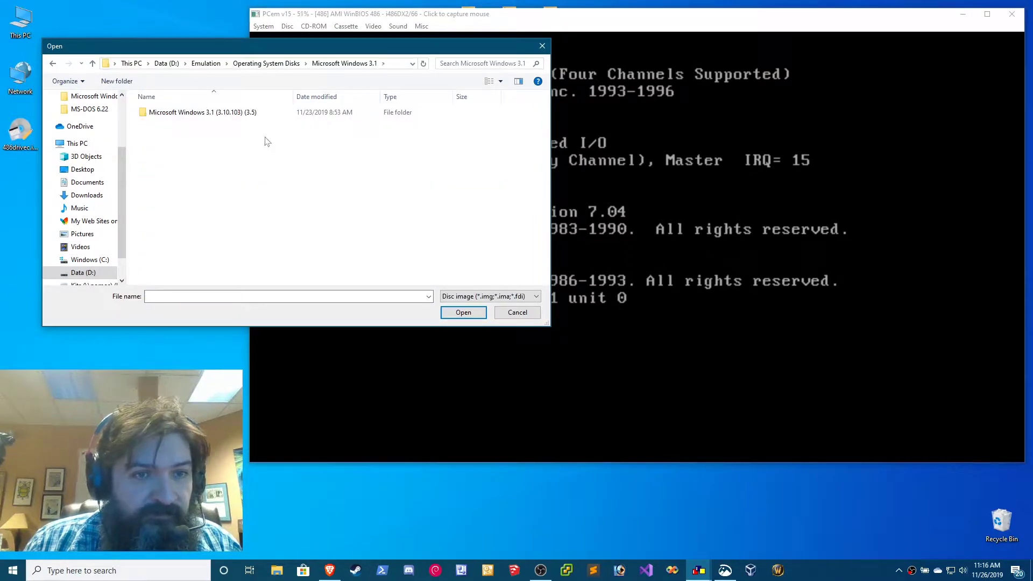
double_click(198, 111)
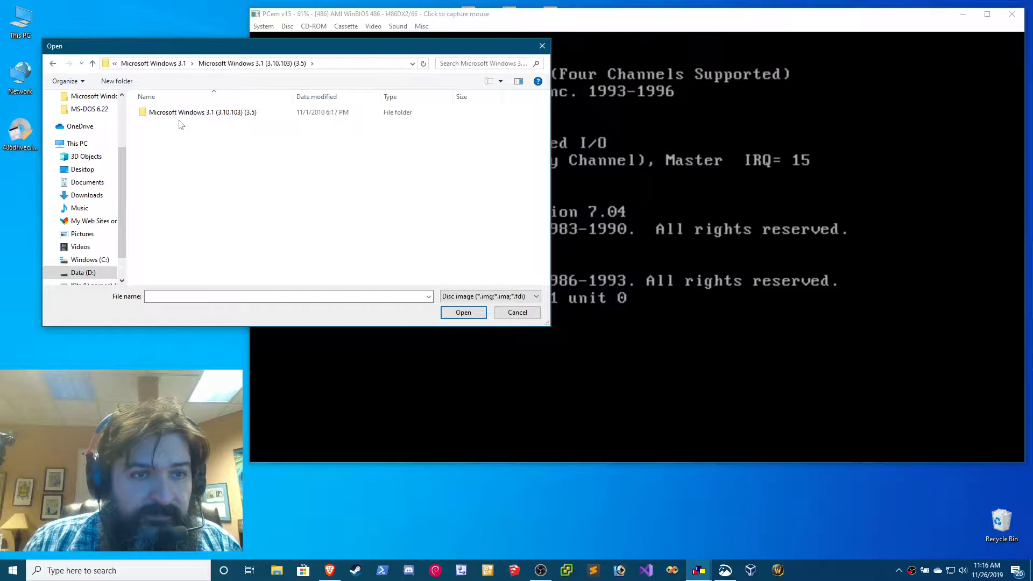
double_click(203, 112)
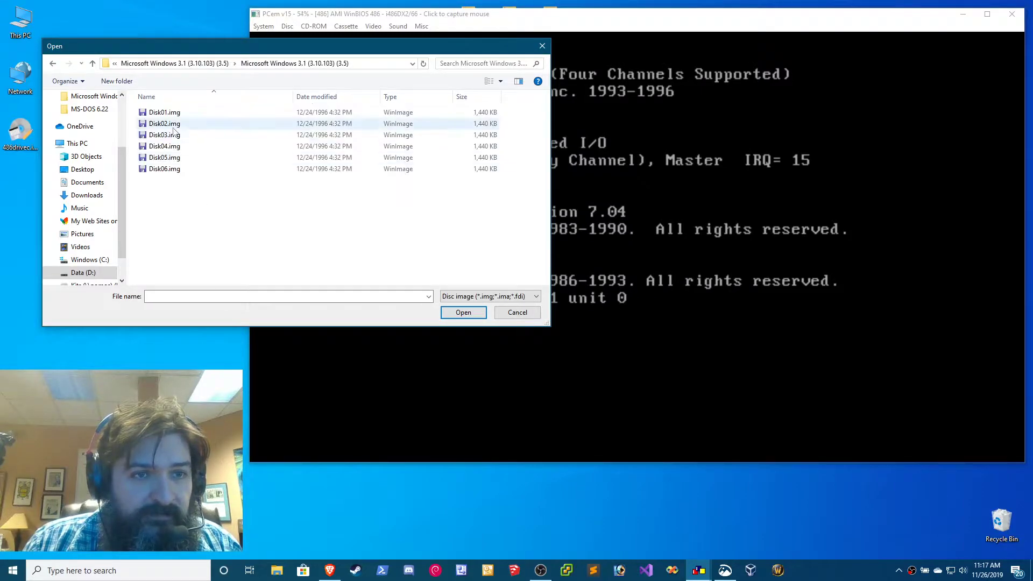
click(164, 111)
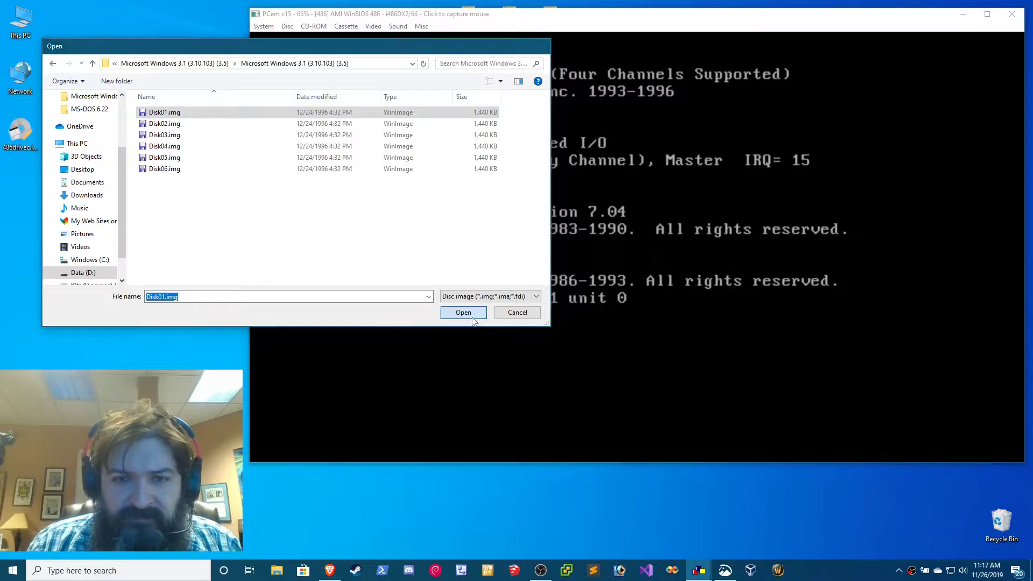
Mount Disk01.img in drive A: and return to the C:\> prompt
click(463, 312)
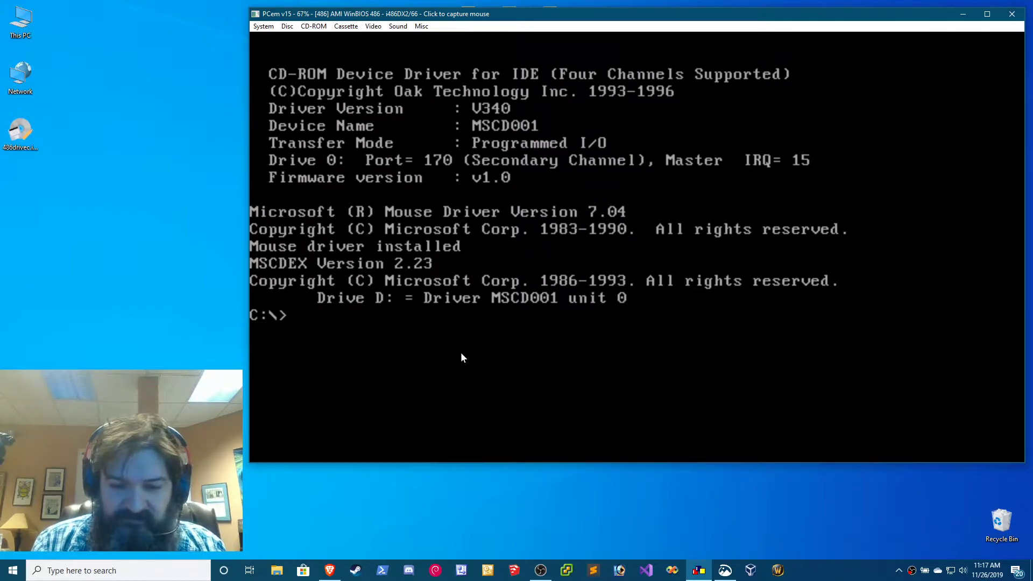
Run a:setup, choose Custom Setup and accept C:\WINDOWS as the install directory
text(a:se)
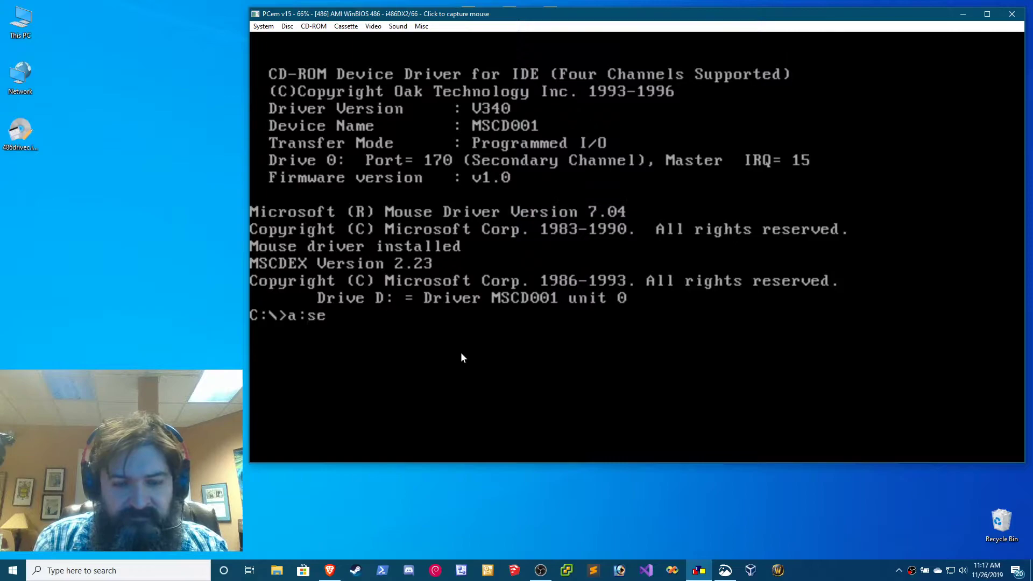
text(tup)
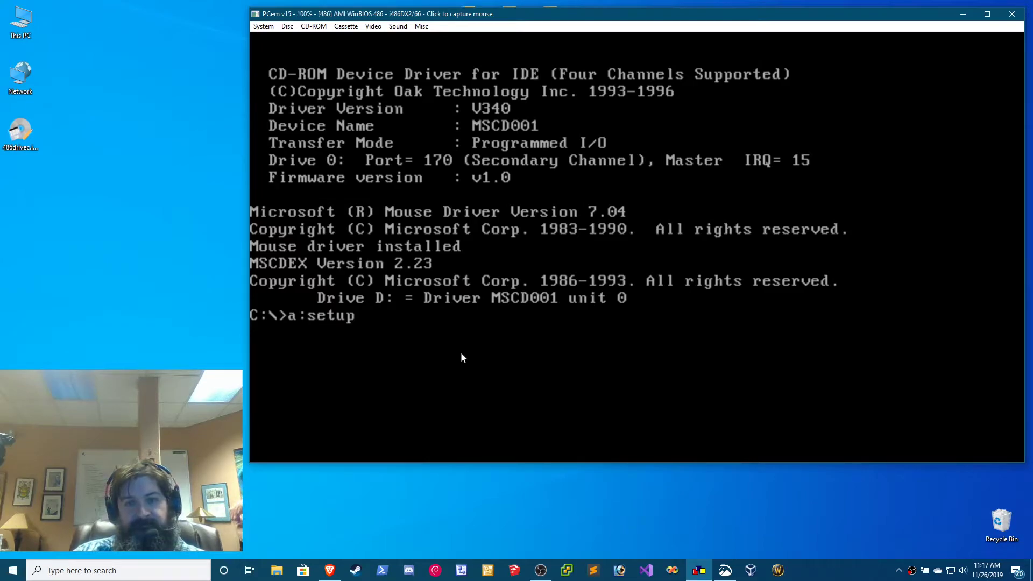
key(enter)
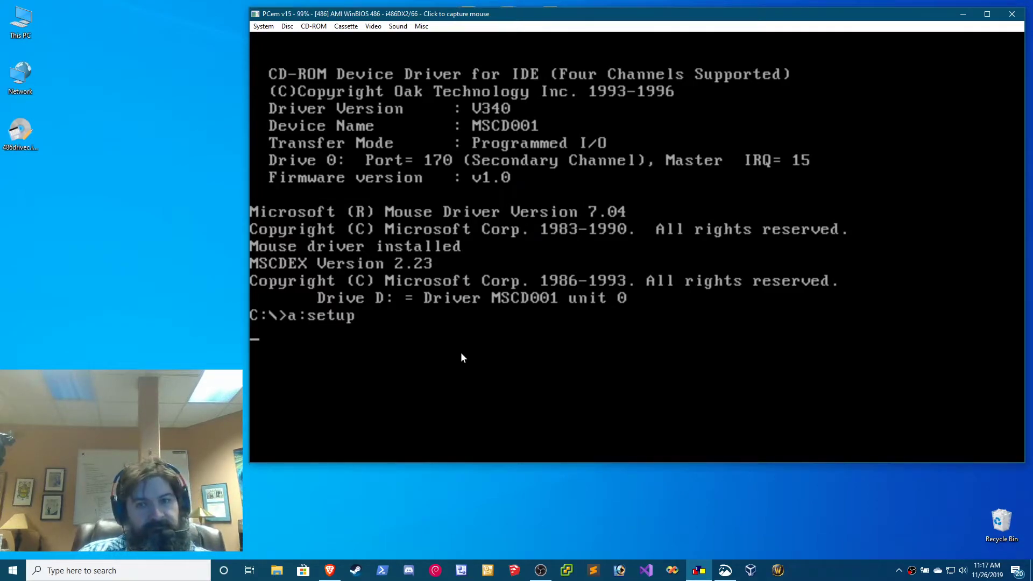
key(enter)
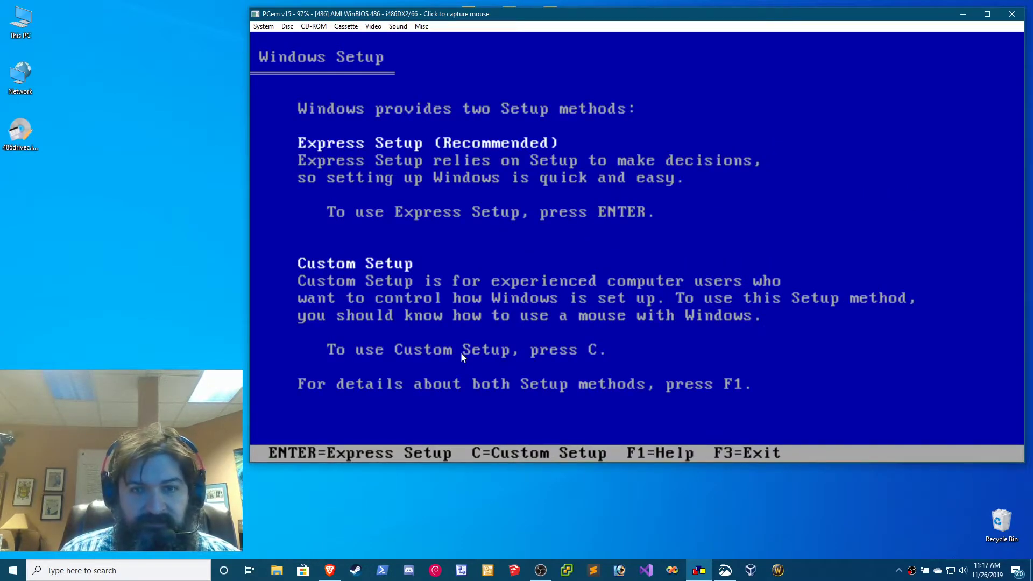
key(enter)
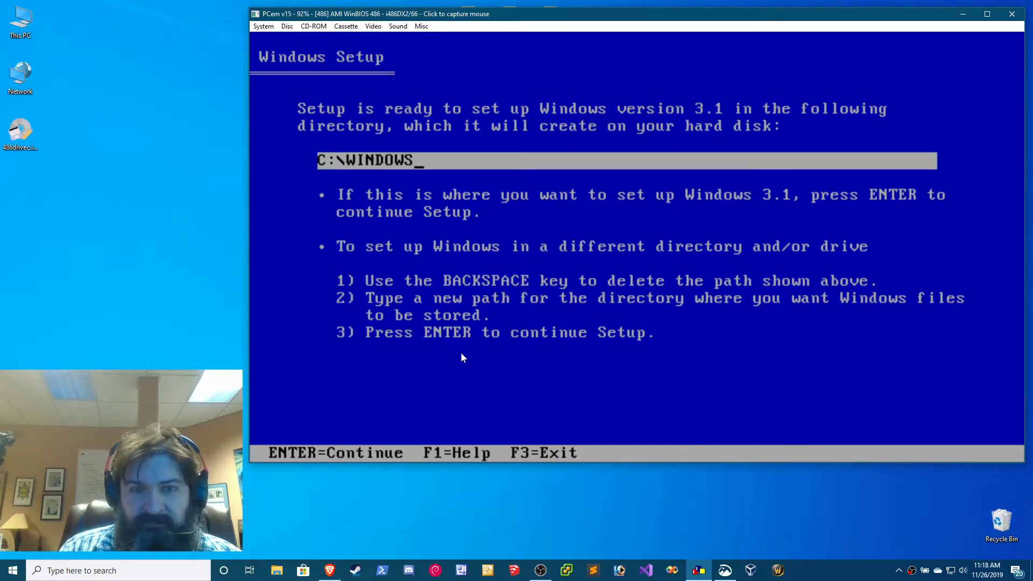
key(enter)
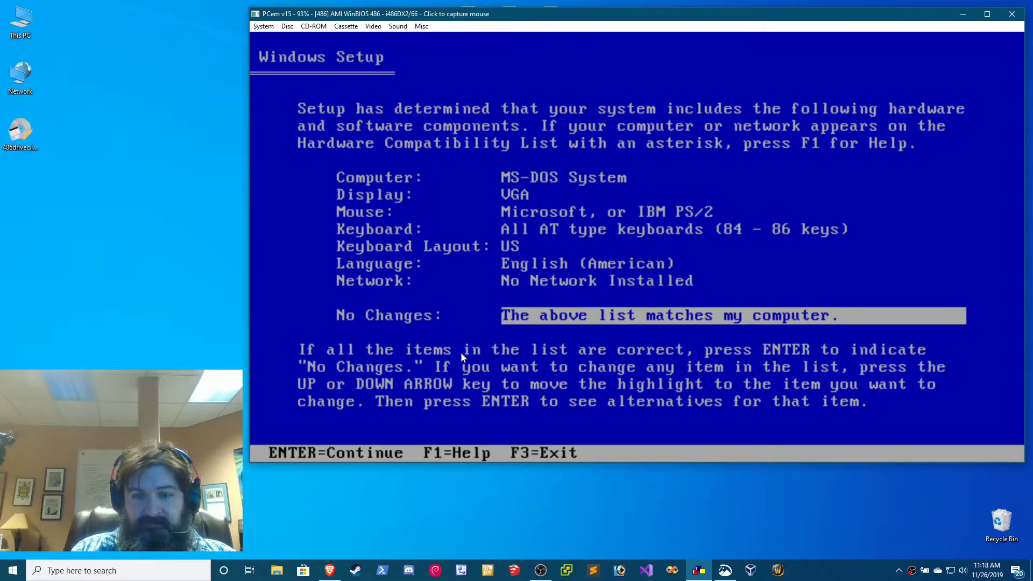
Accept the detected hardware list so Setup copies files and enters graphical mode
key(enter)
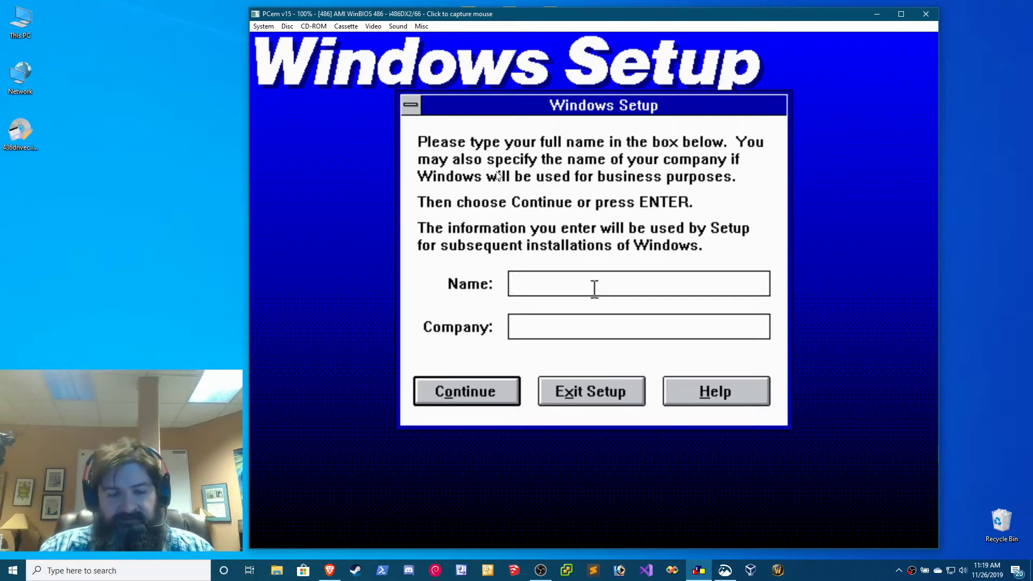
Enter and confirm the owner name 'John Wil' and company
text(John Willis)
text(The Datas)
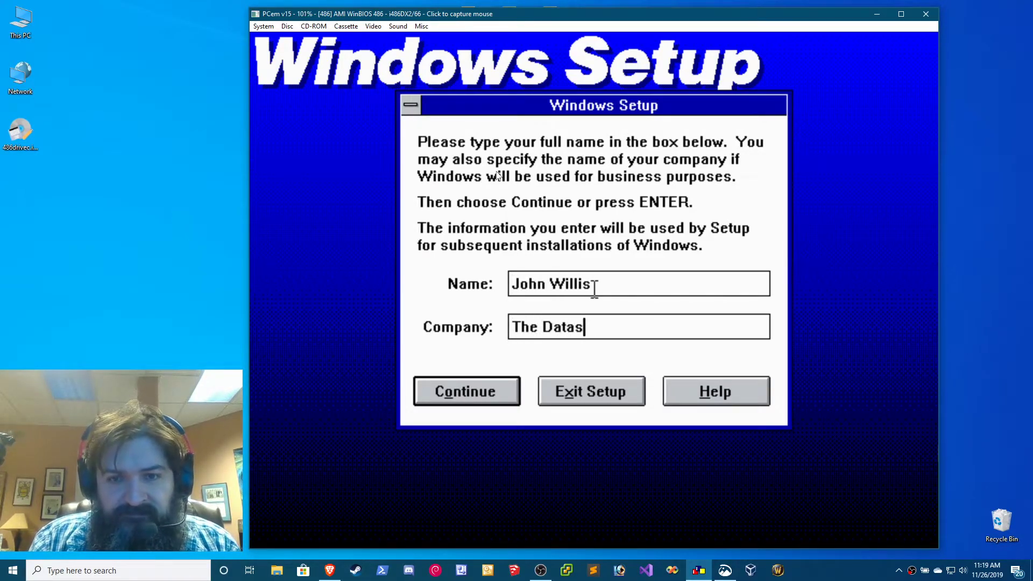
click(466, 390)
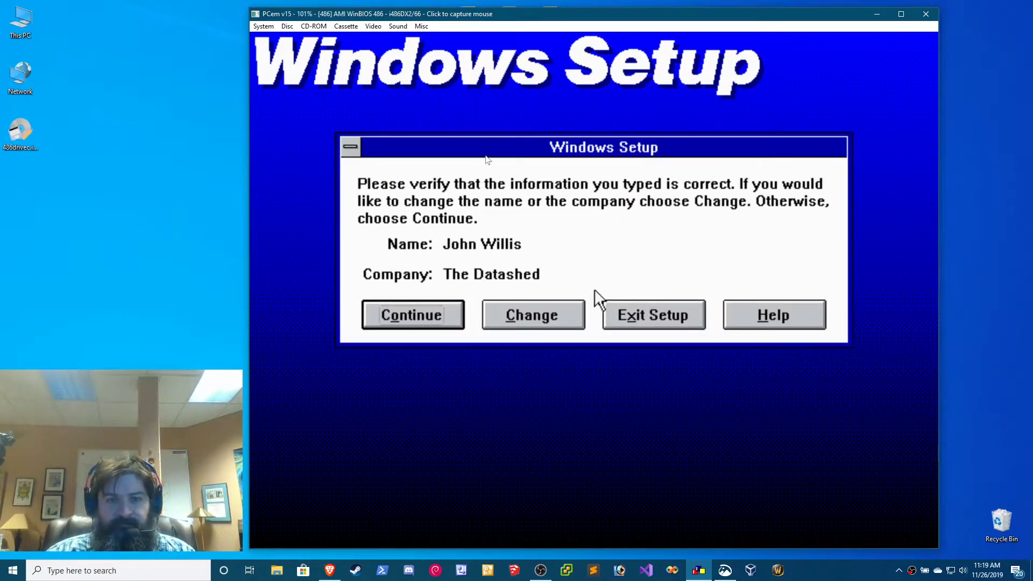
click(412, 315)
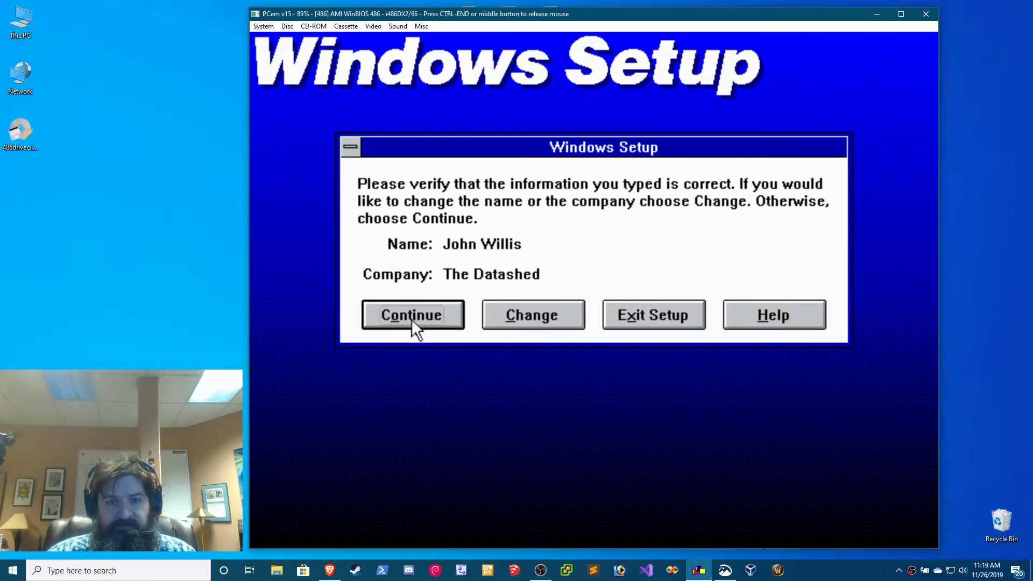
click(411, 314)
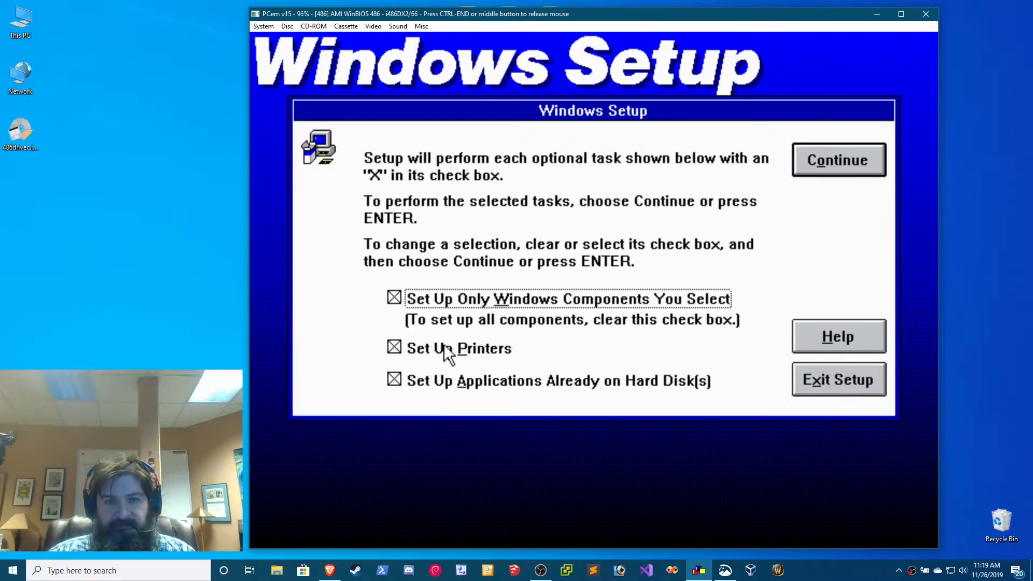
Skip printer setup, keep all optional components and accept the swap file settings
click(394, 348)
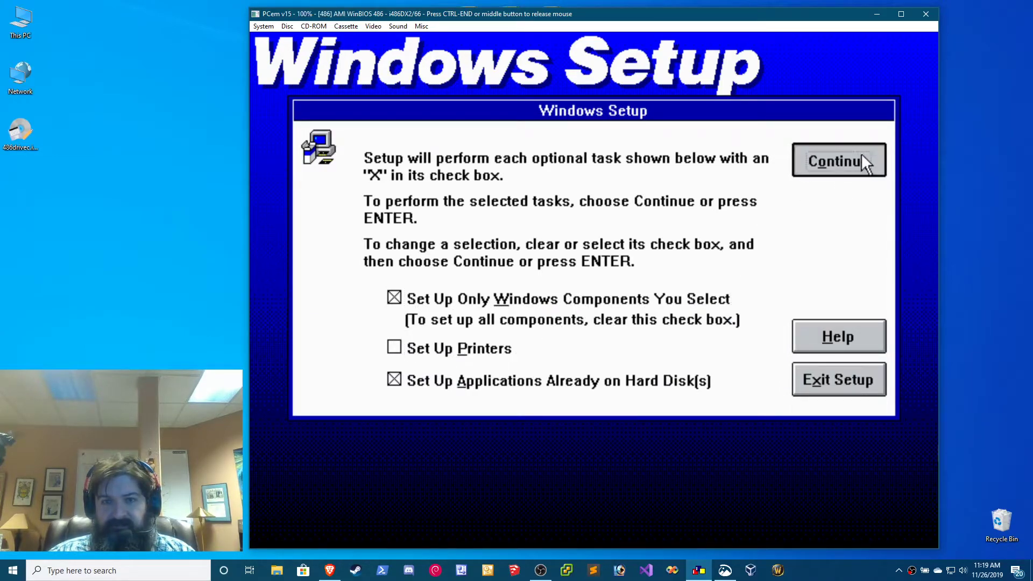
click(838, 160)
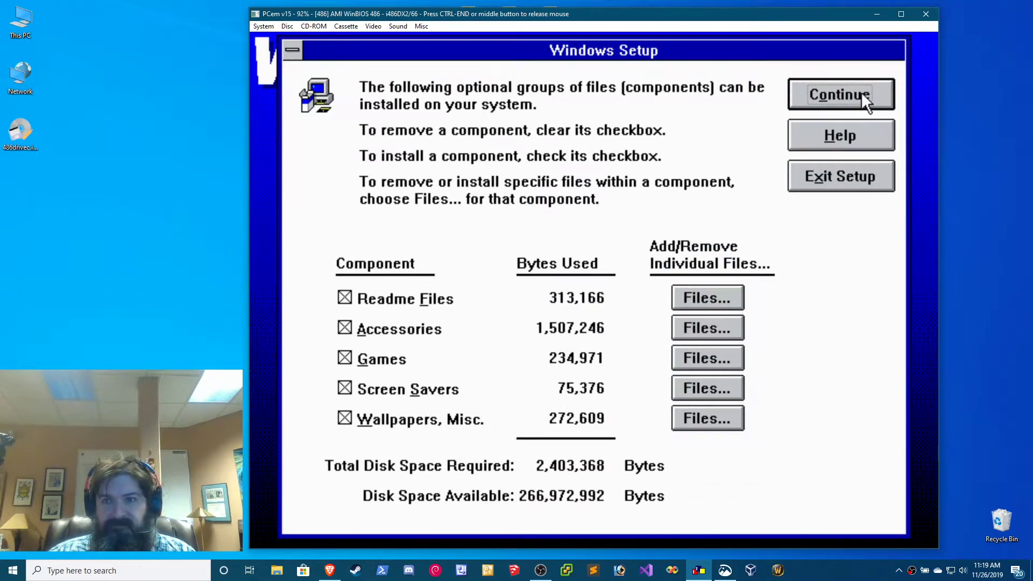
click(840, 94)
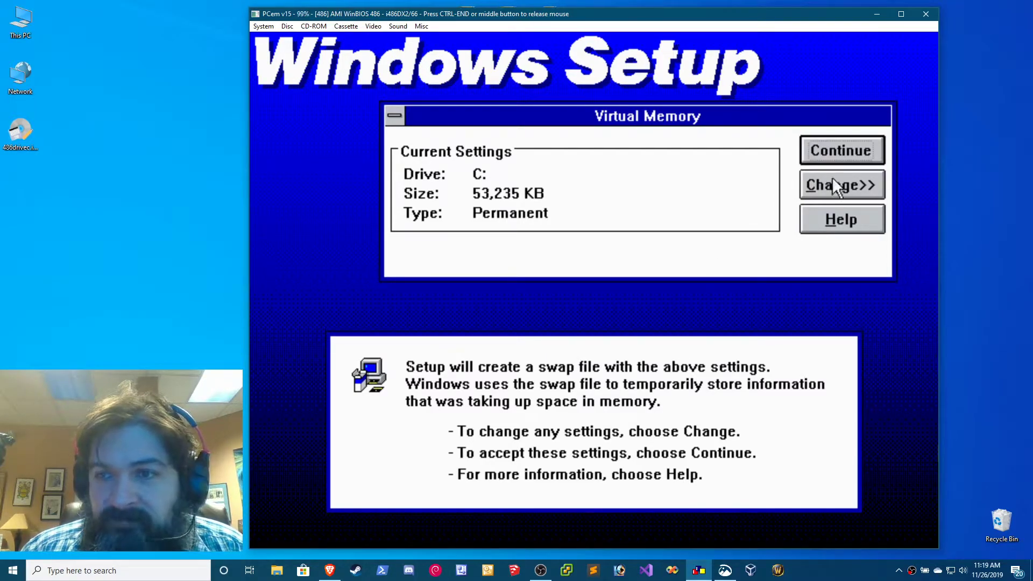
click(842, 150)
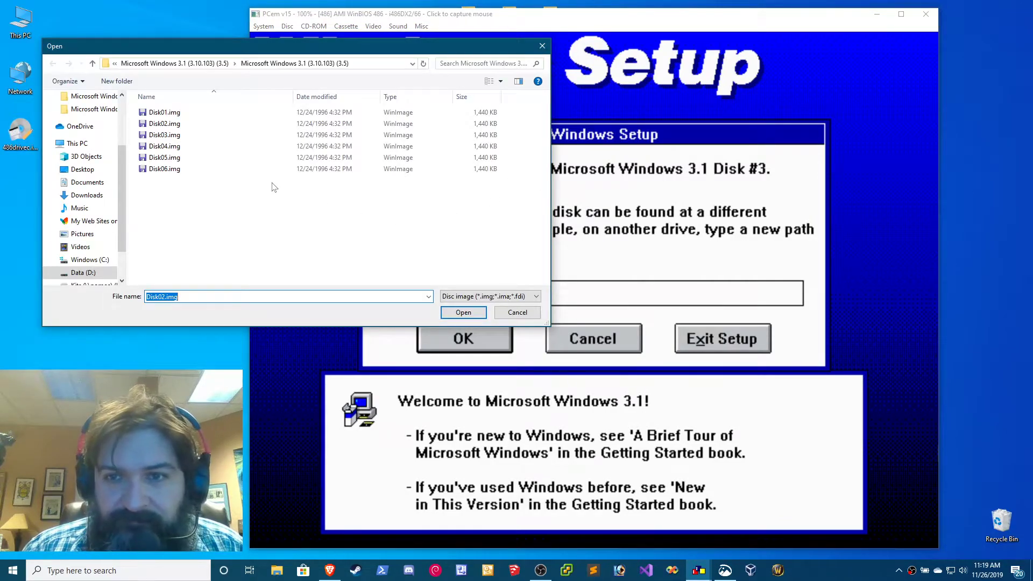
Load Disk03.img into drive A: and let Setup copy its files
click(164, 134)
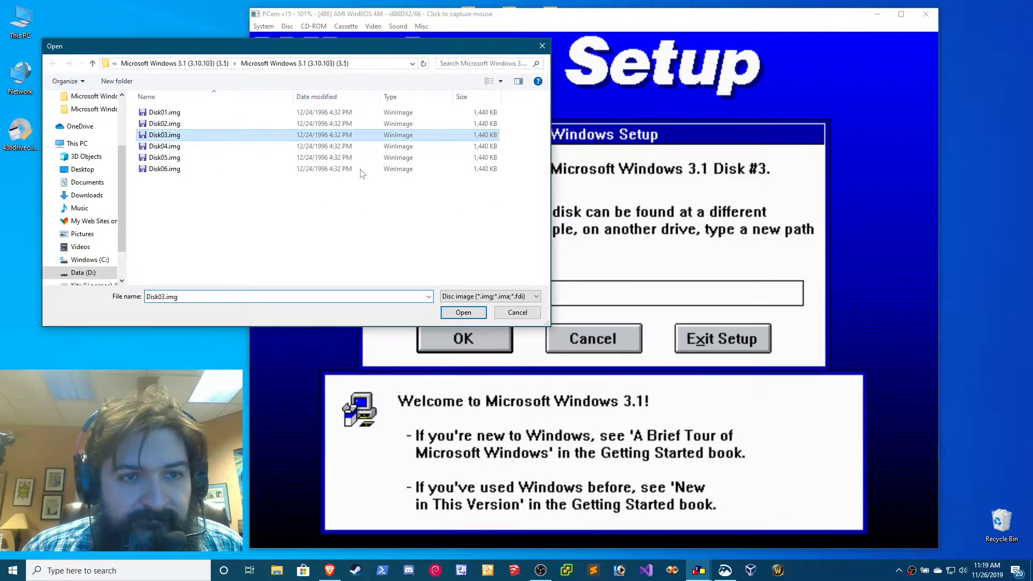
click(463, 312)
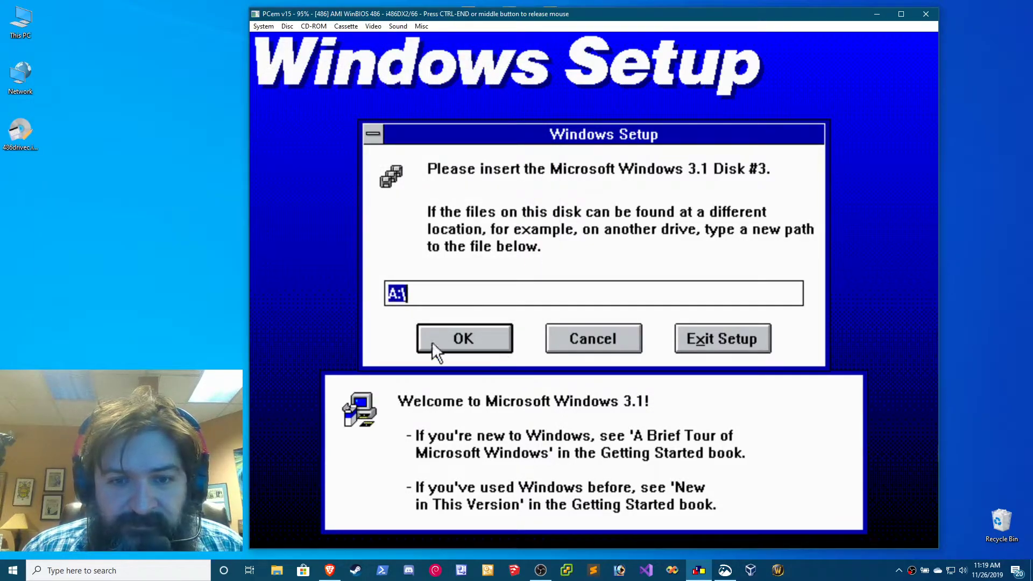
click(463, 338)
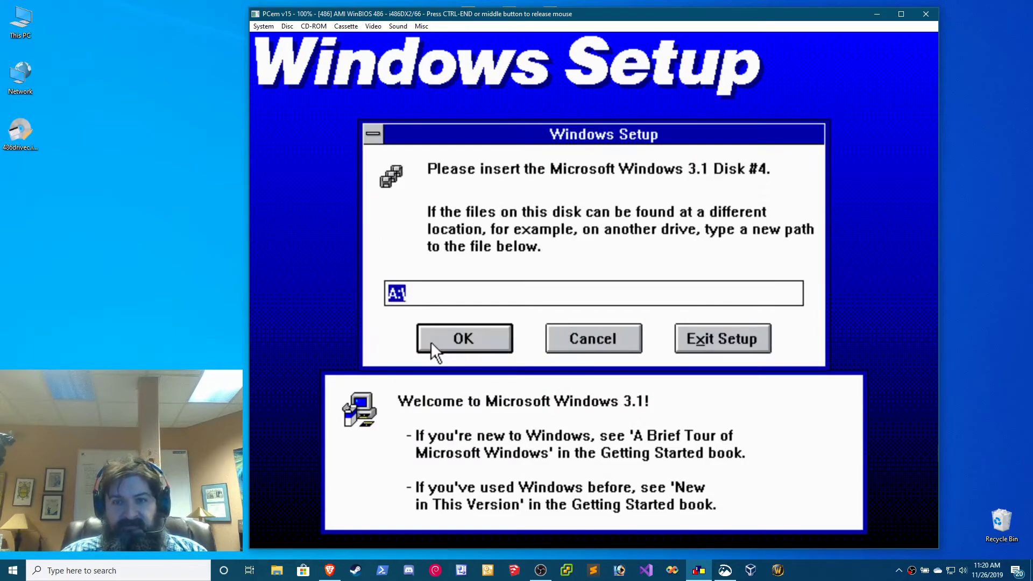
mouse_move(305, 130)
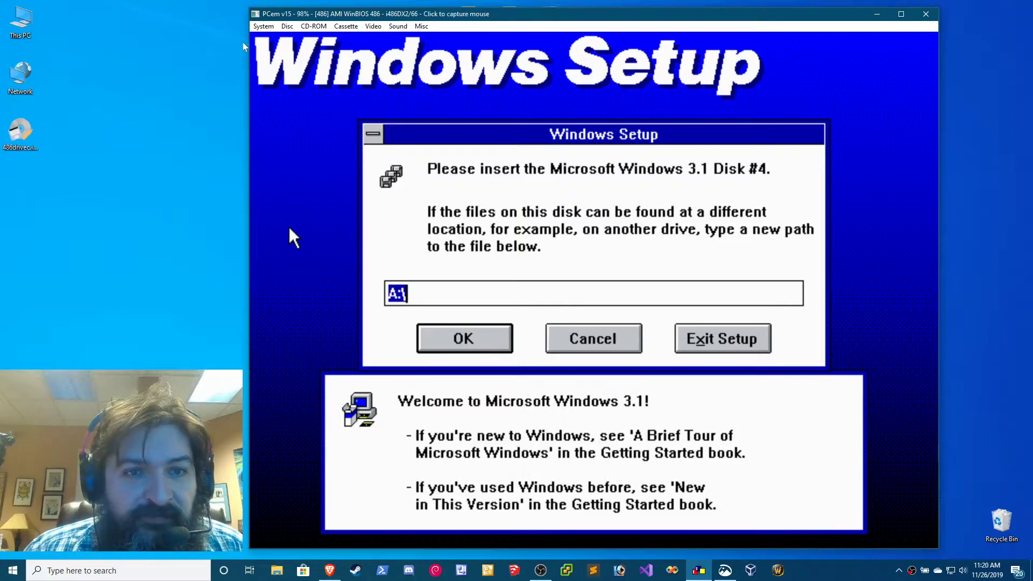
Load Disk04.img into drive A: and continue Setup
click(286, 26)
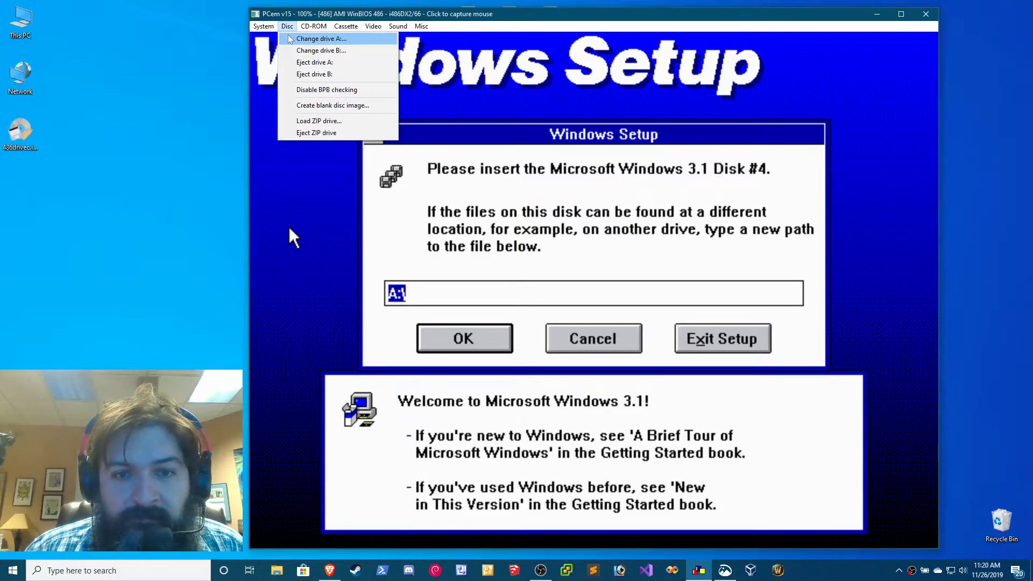
click(324, 38)
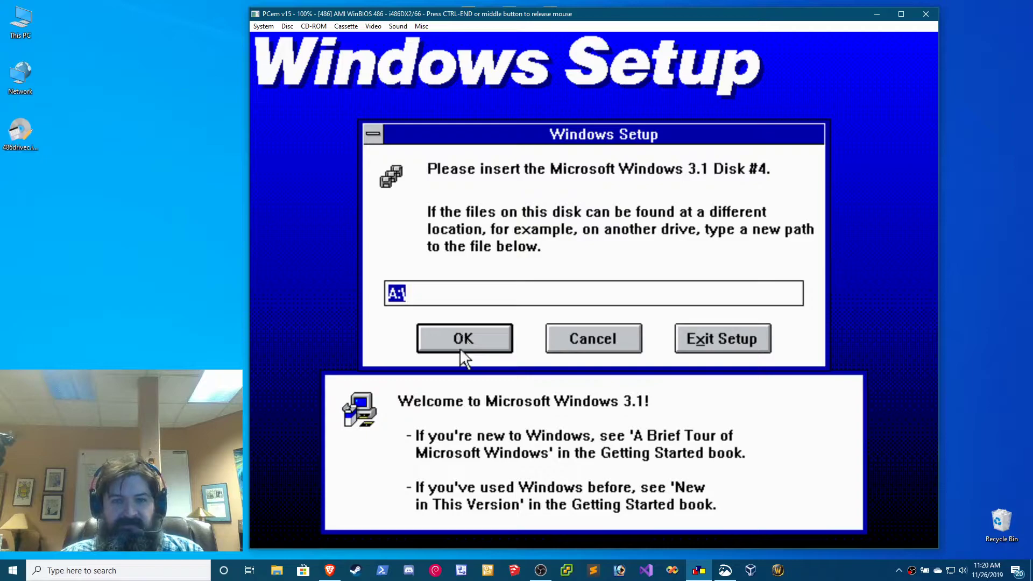
click(464, 338)
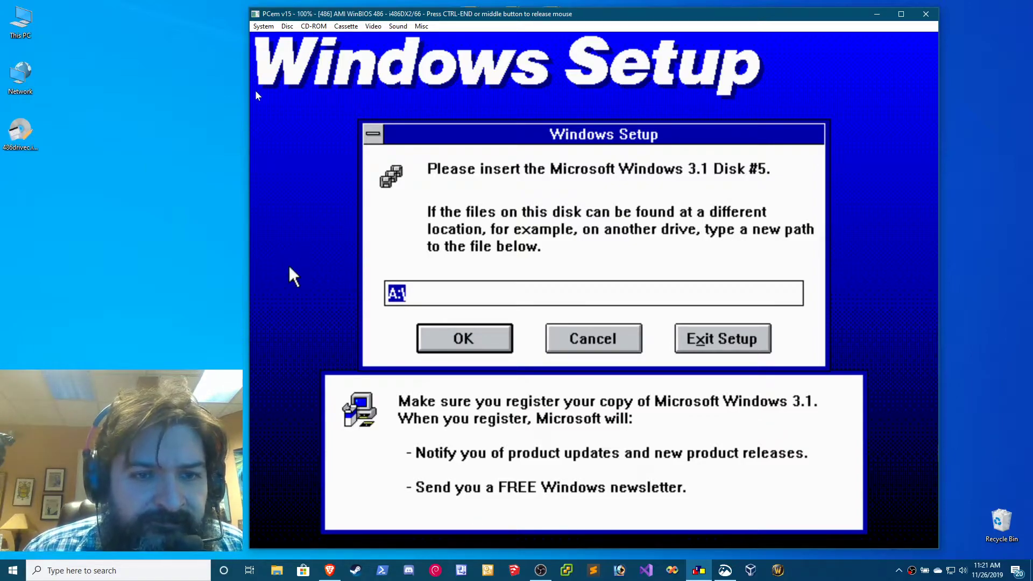
Load Disk05.img into drive A: and continue Setup
click(287, 26)
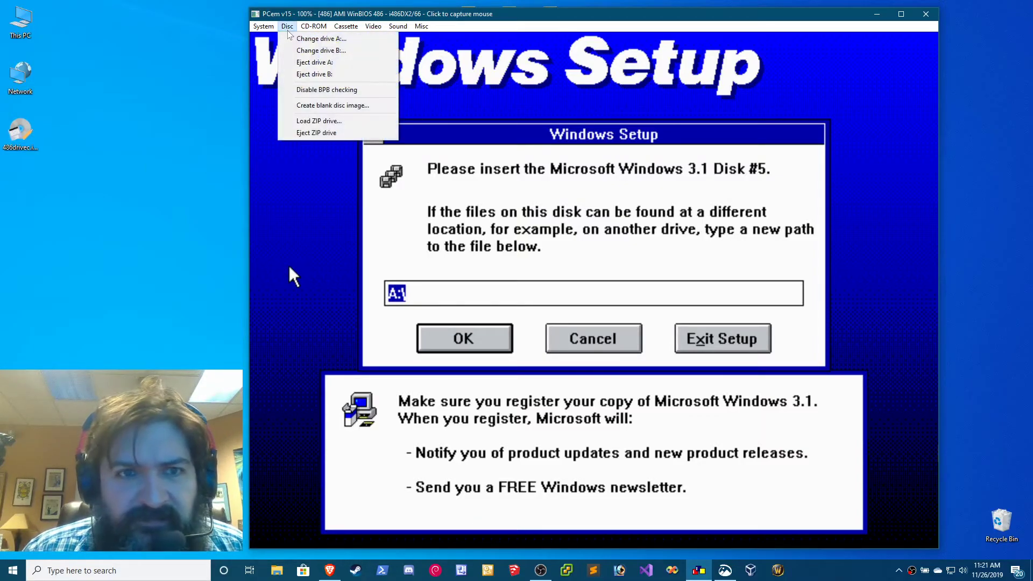
click(321, 39)
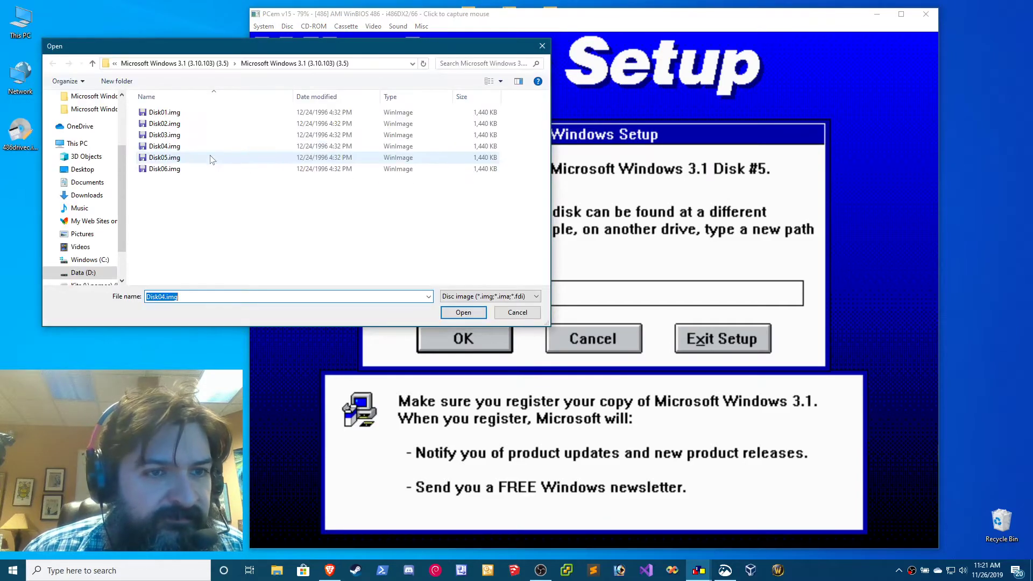
click(517, 312)
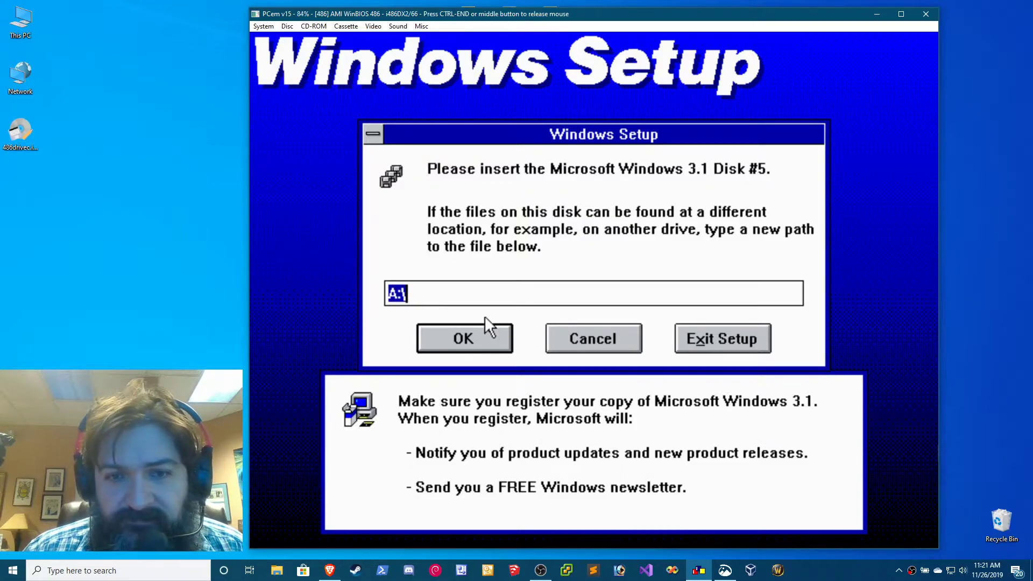
click(463, 337)
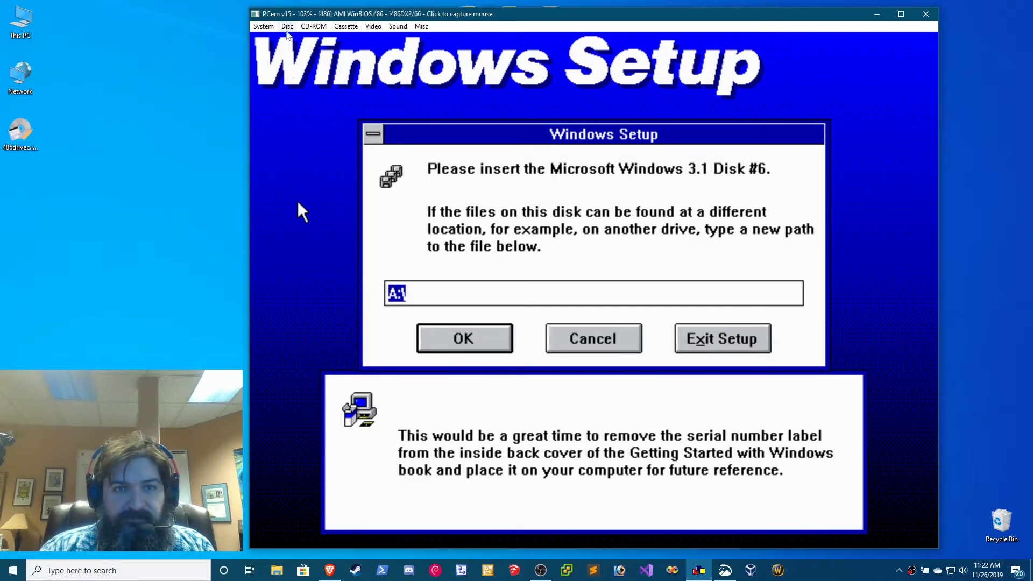
Load Disk06.img, then let Setup update CONFIG.SYS and AUTOEXEC.BAT
click(288, 26)
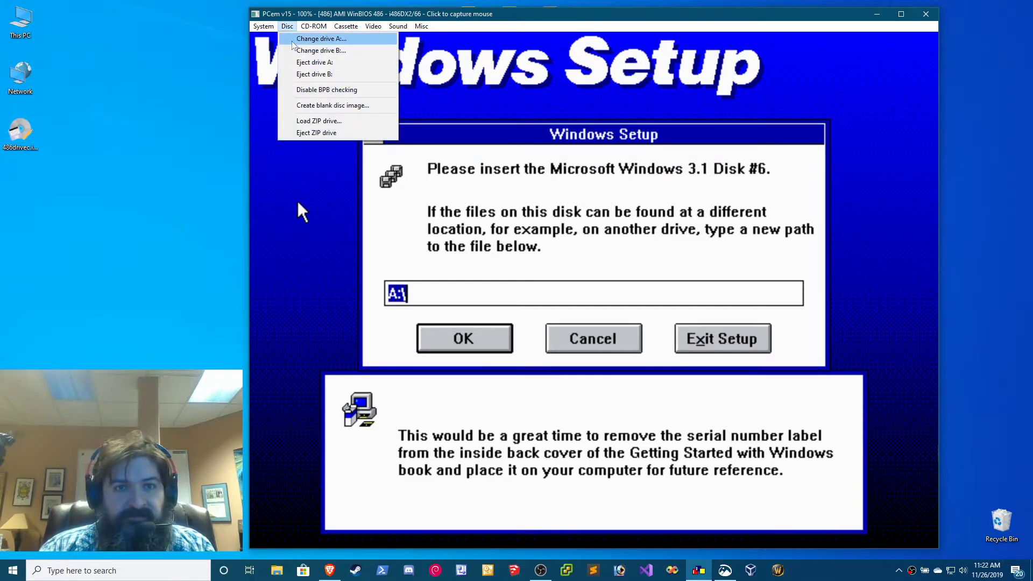
click(323, 38)
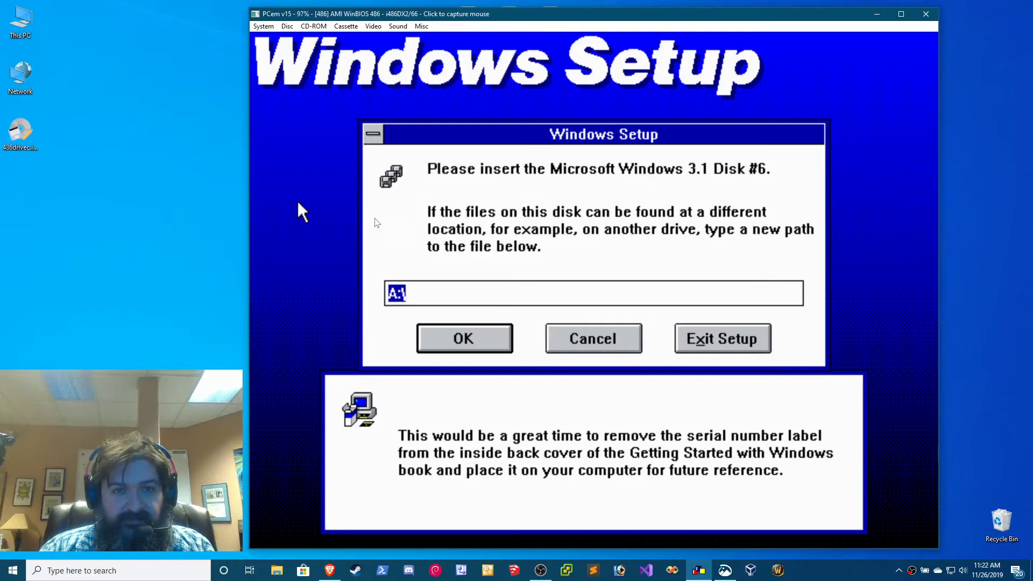
click(464, 338)
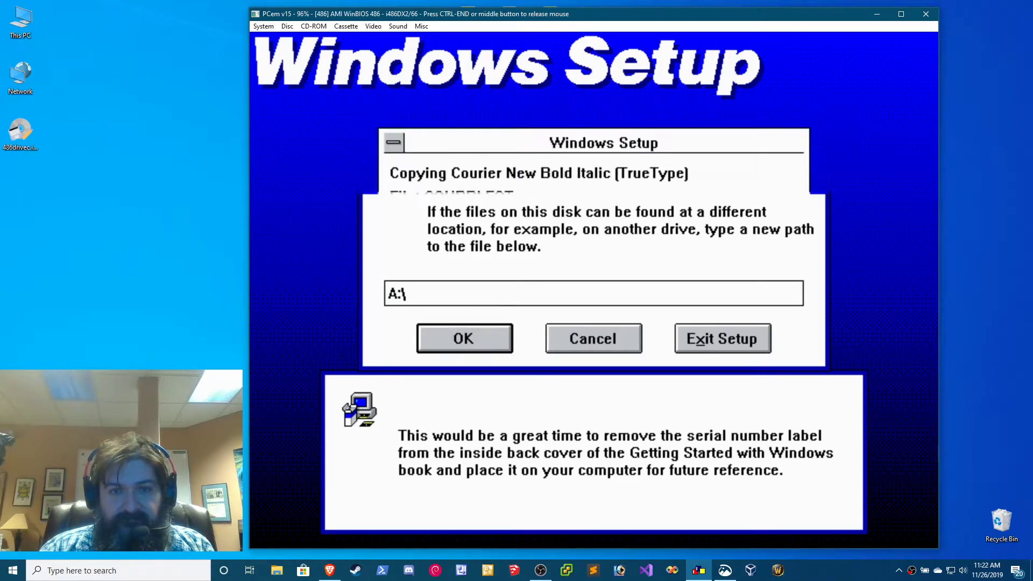
click(463, 339)
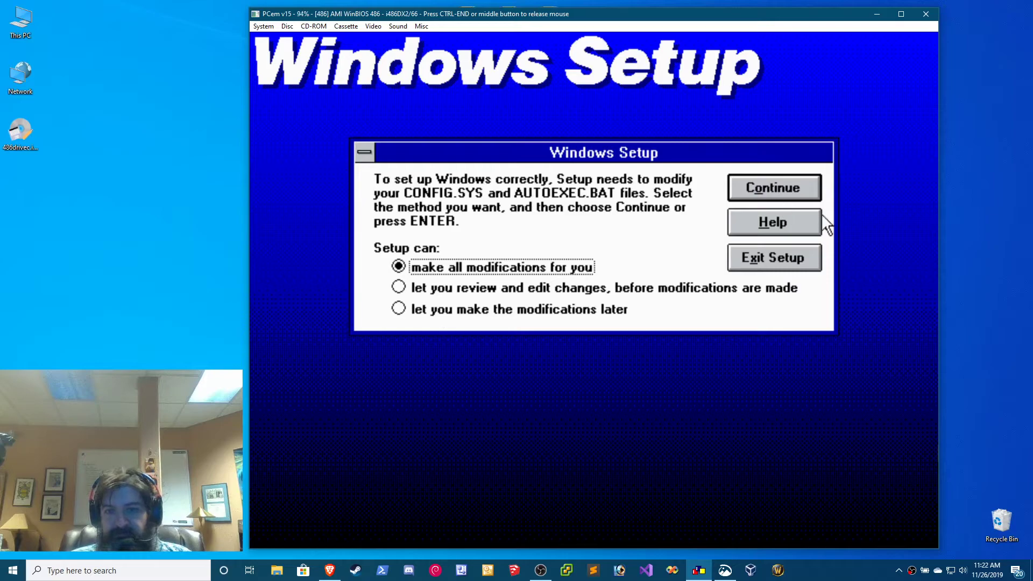
click(774, 187)
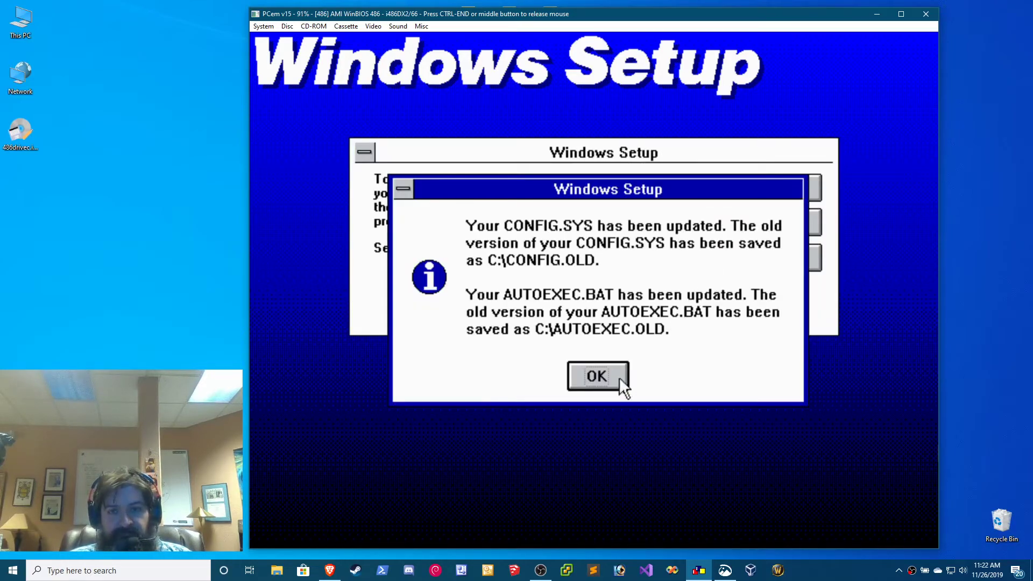
click(597, 376)
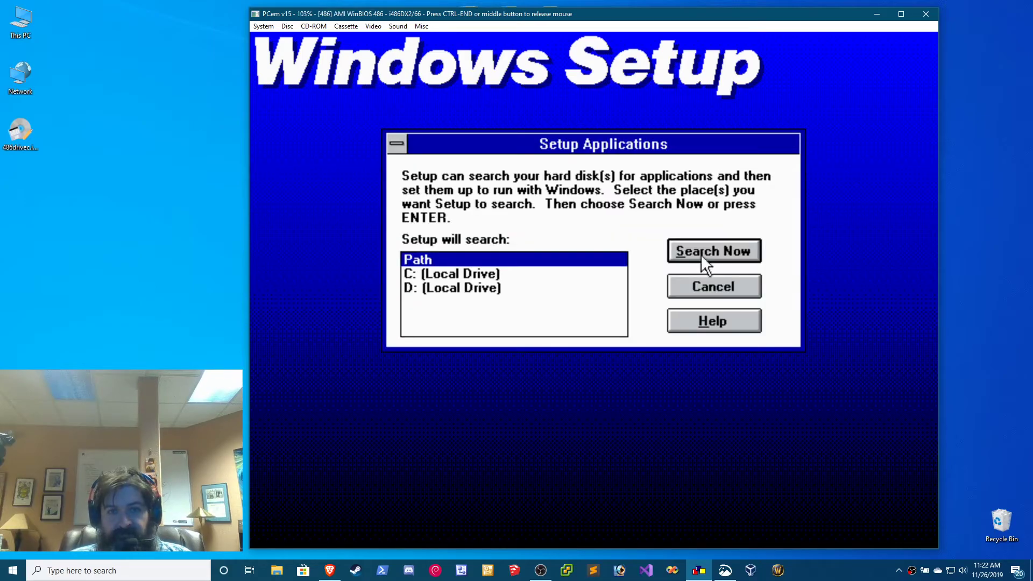
Search the drives and add Microsoft QBASIC and MS-DOS Editor for use with Windows
click(713, 251)
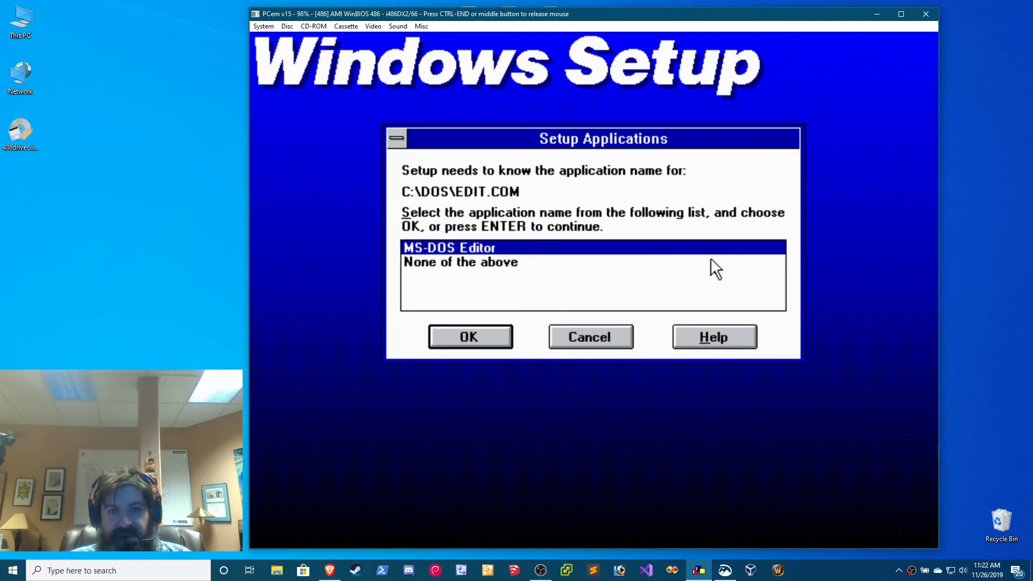
click(469, 337)
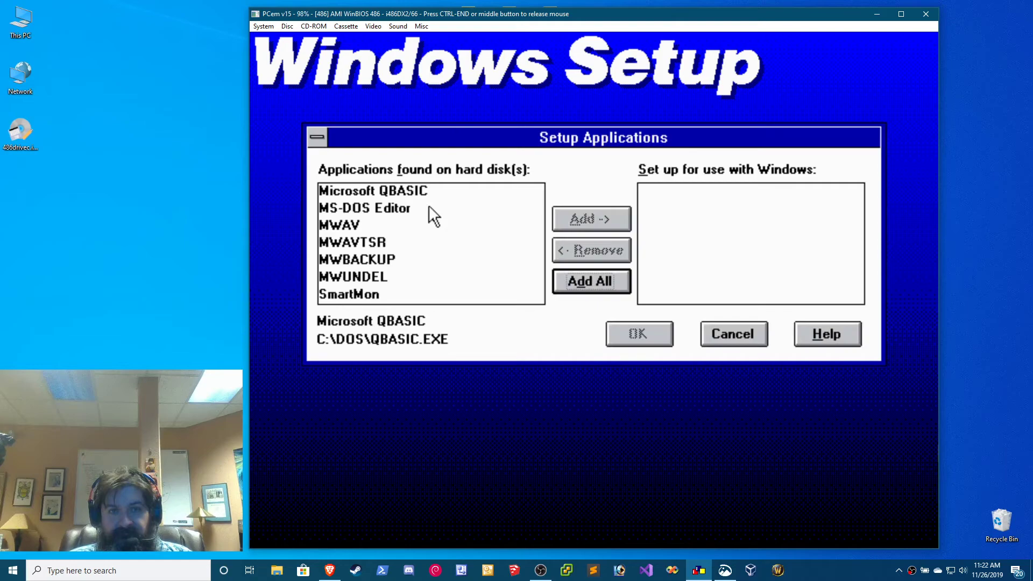
click(373, 191)
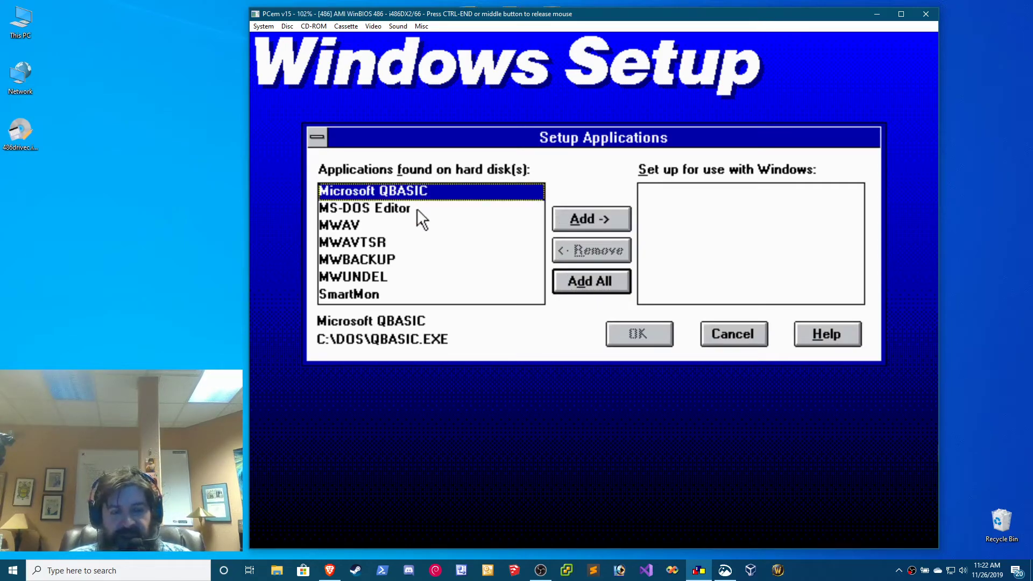
click(591, 219)
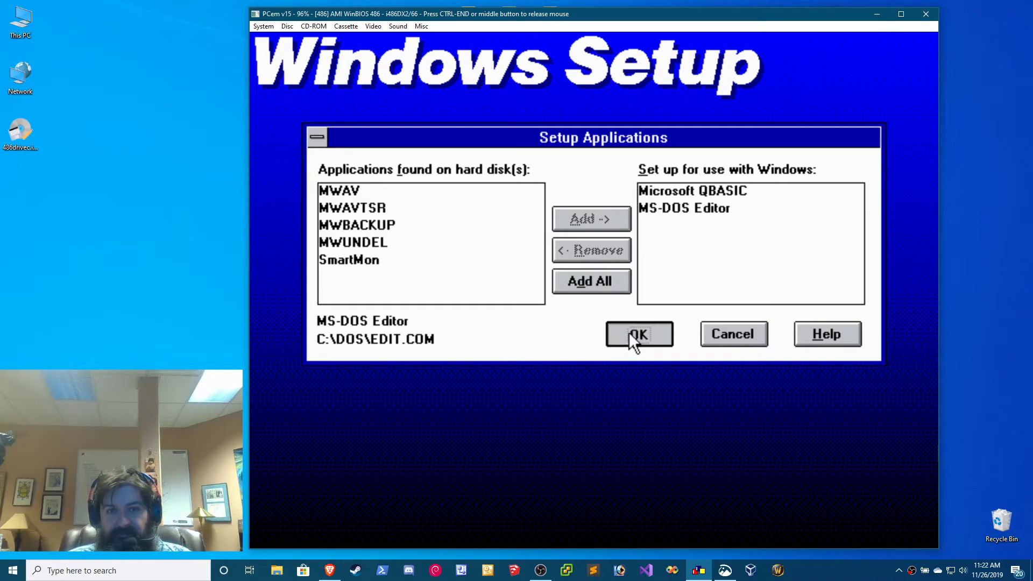
click(638, 334)
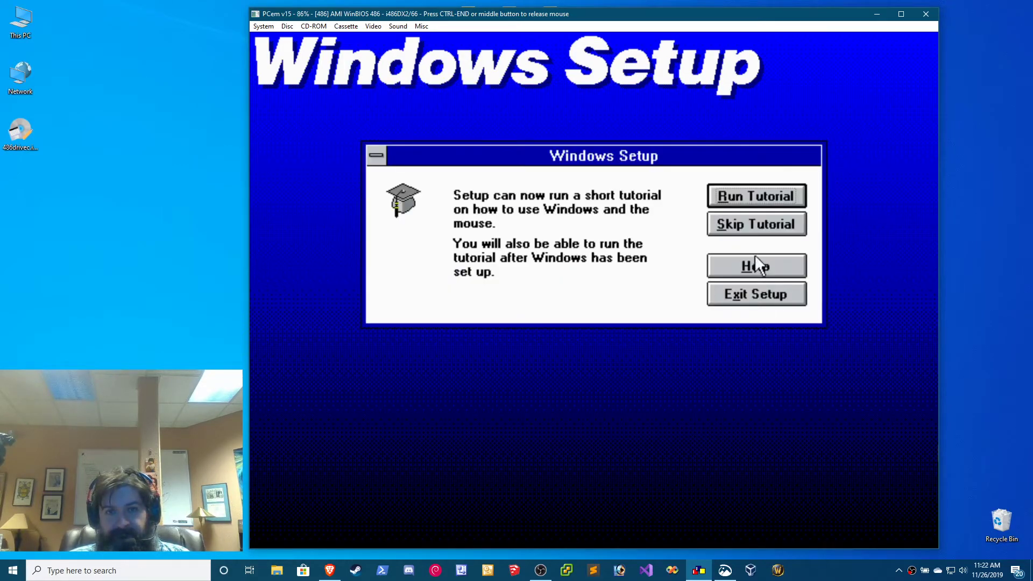
Skip the tutorial and reboot the emulated PC into Program Manager
click(757, 294)
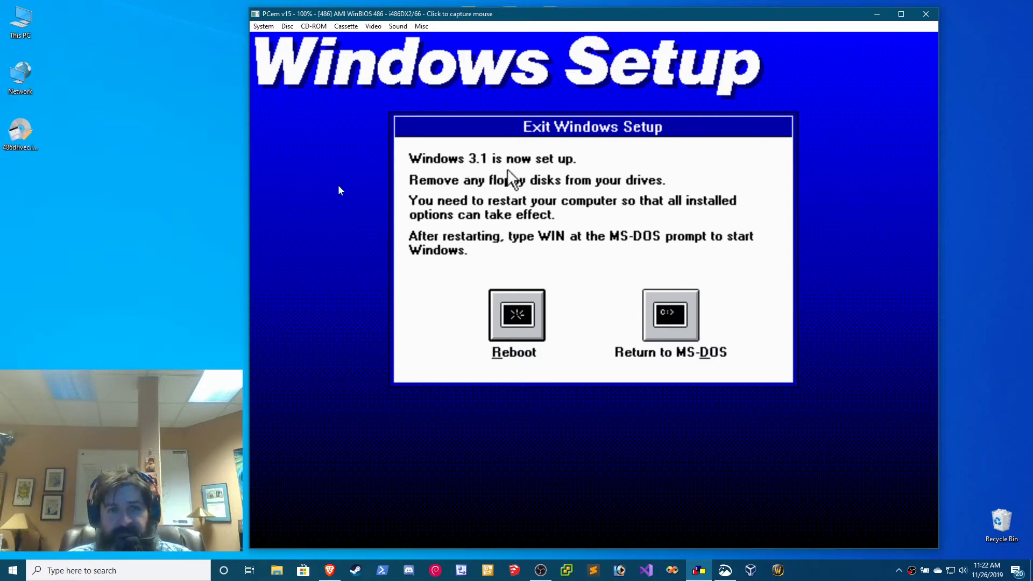
click(287, 26)
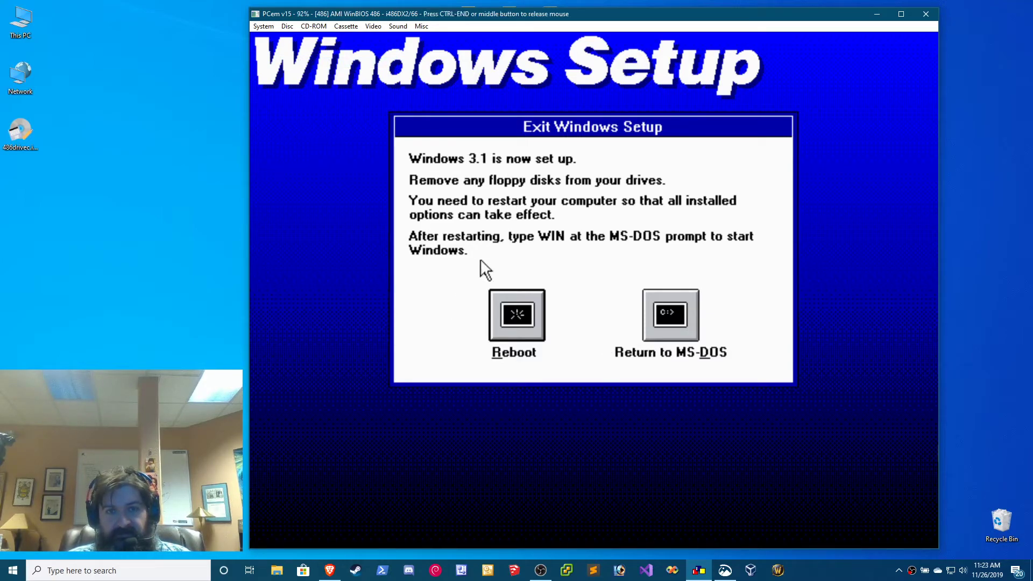
click(516, 316)
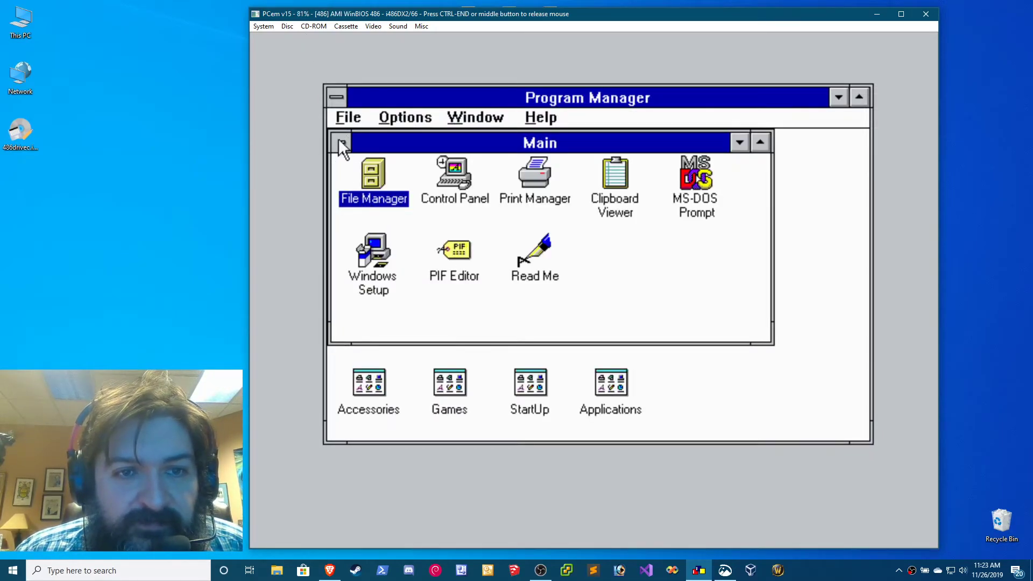
Browse the C:\DOS files in File Manager, then close File Manager
double_click(373, 172)
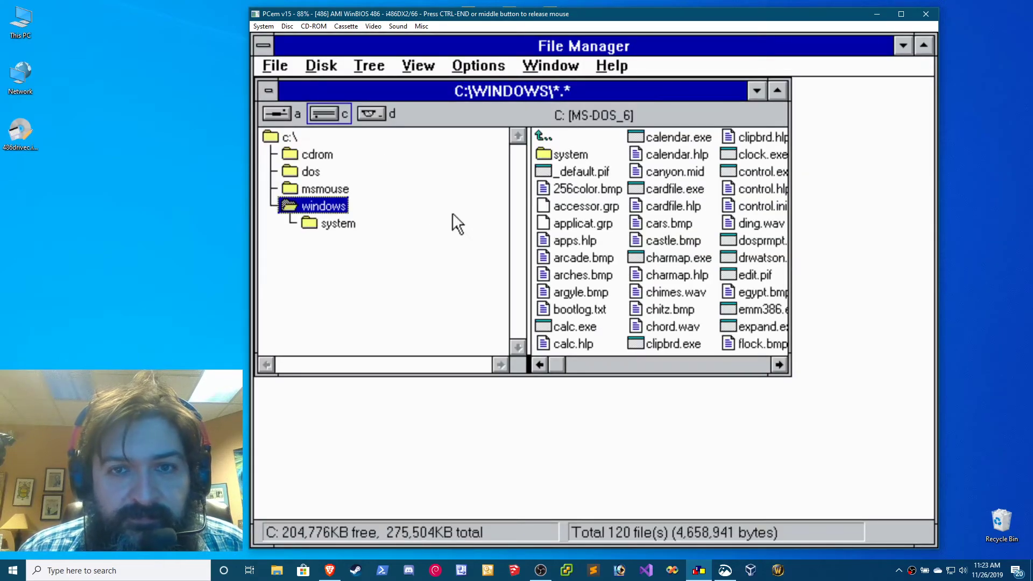
click(311, 171)
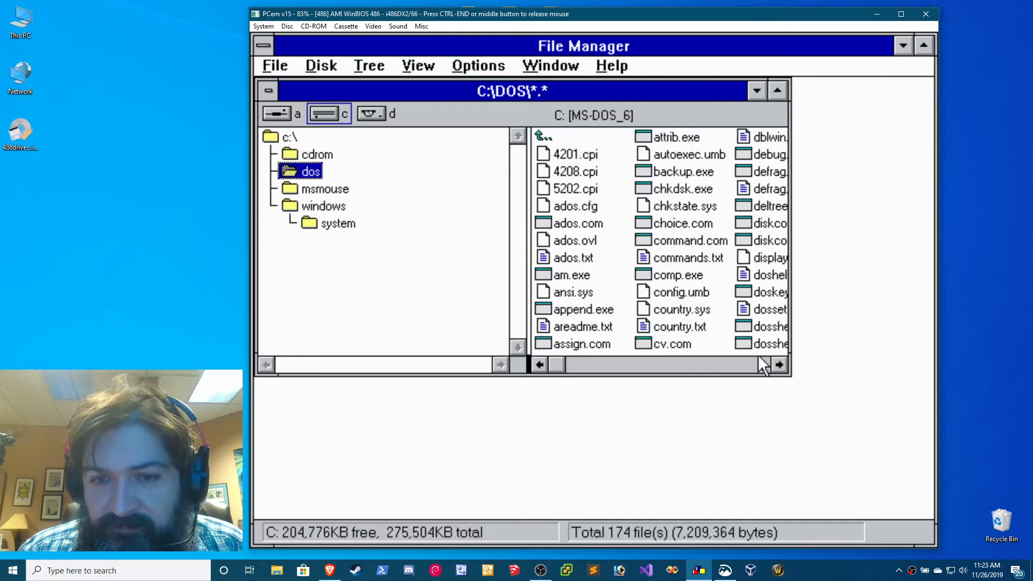
click(779, 363)
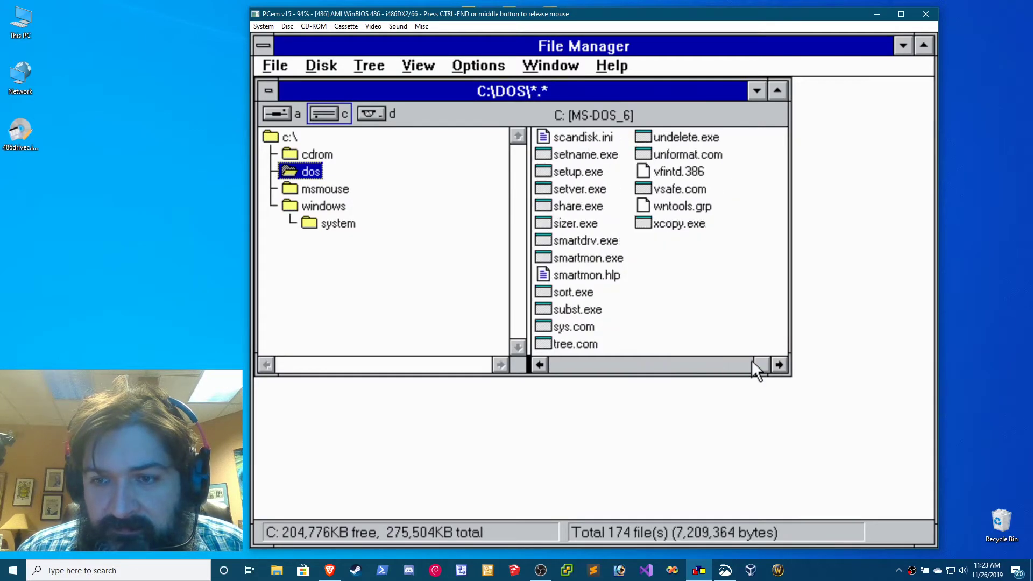
mouse_move(761, 374)
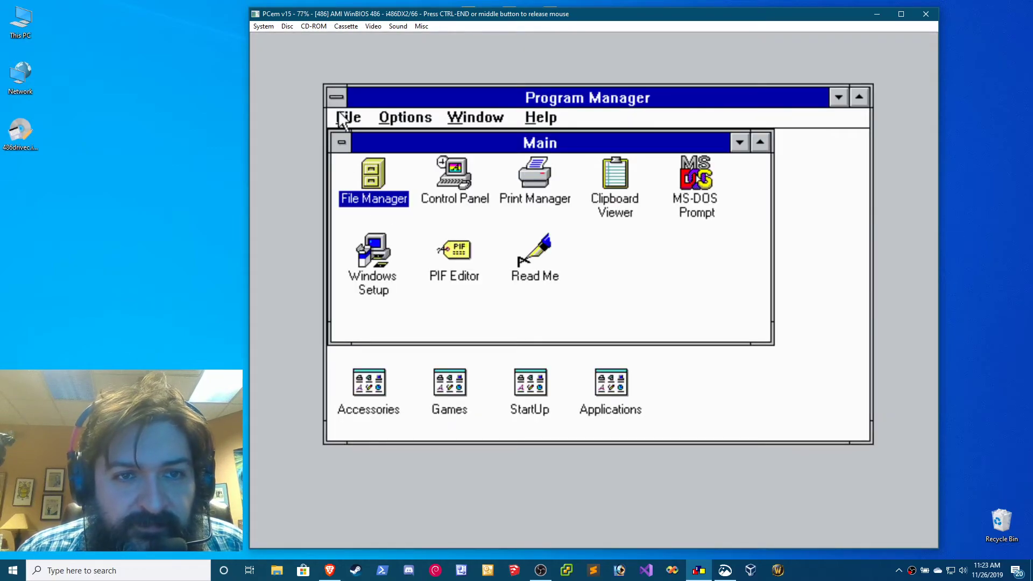
Create group 'MS-DOS 6.22 Tools' using C:\DOS\WNTOOLS.GRP, then minimize it and Main
click(405, 117)
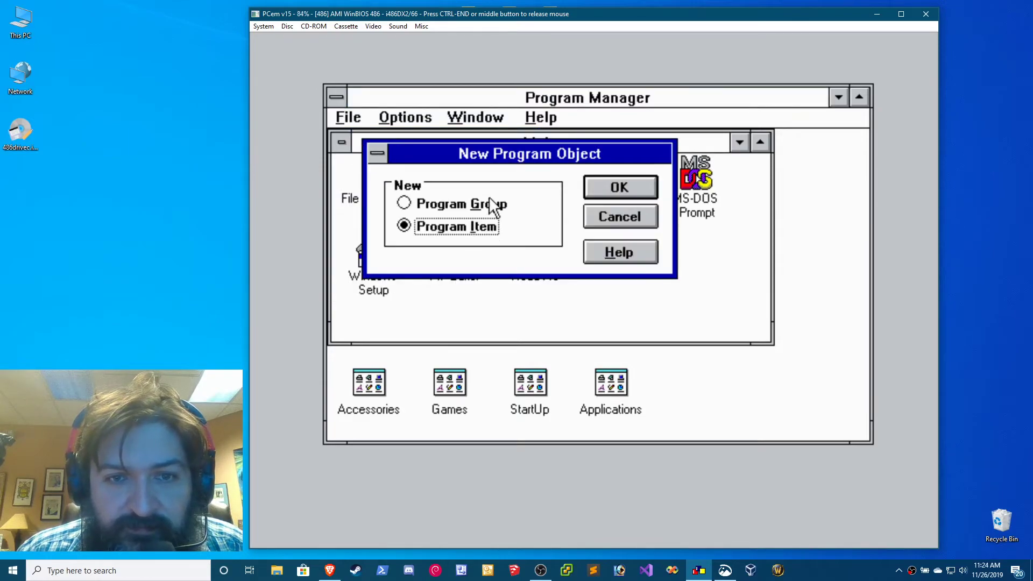
click(403, 204)
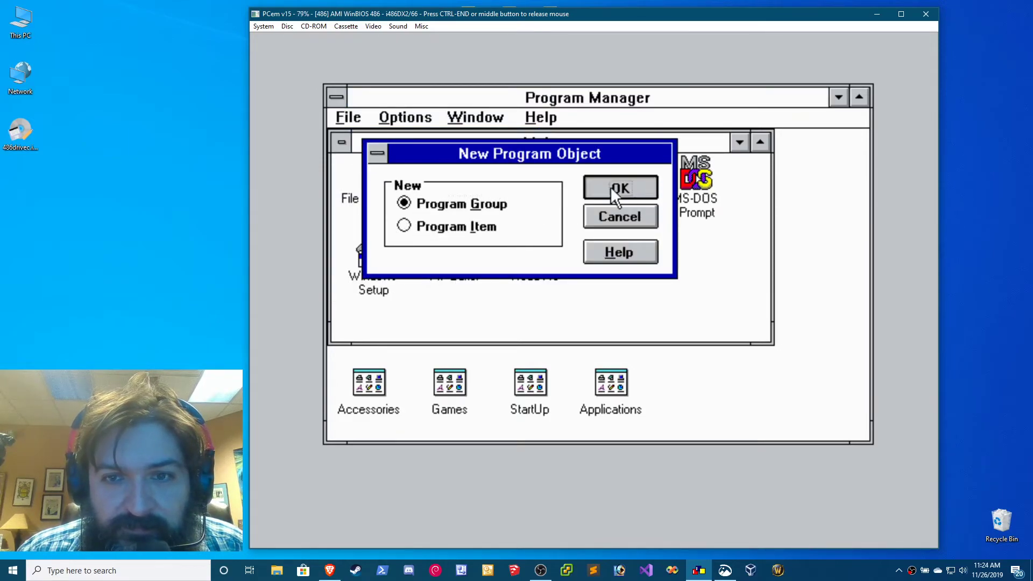
click(620, 187)
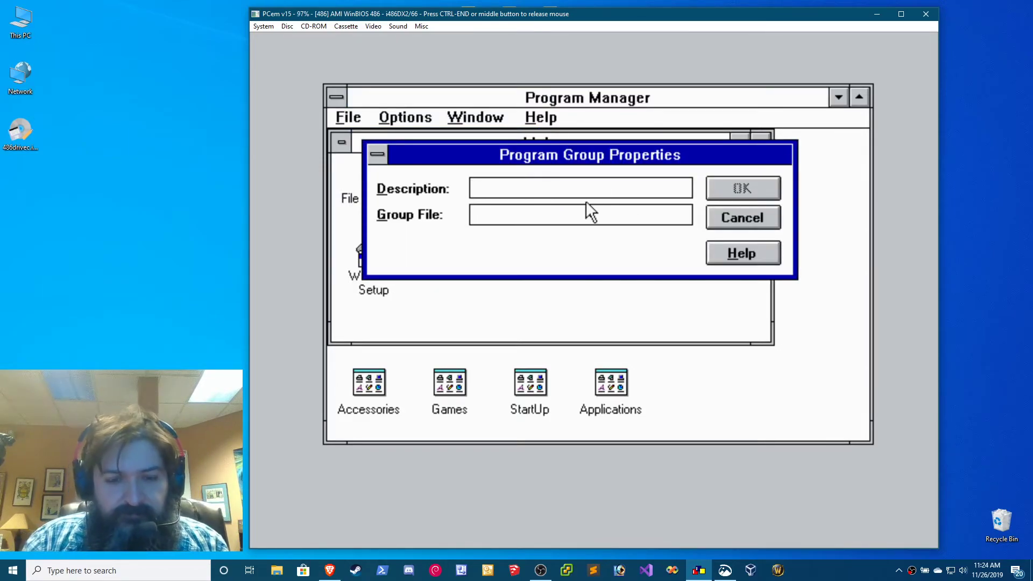
text(MS-DOS)
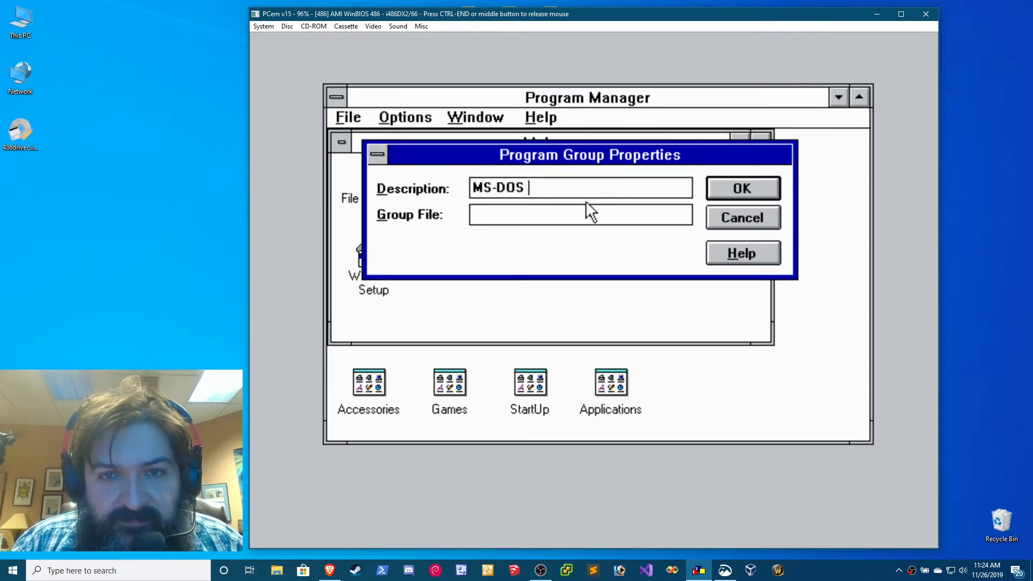
text(6.22 Tools)
click(581, 215)
text(C:)
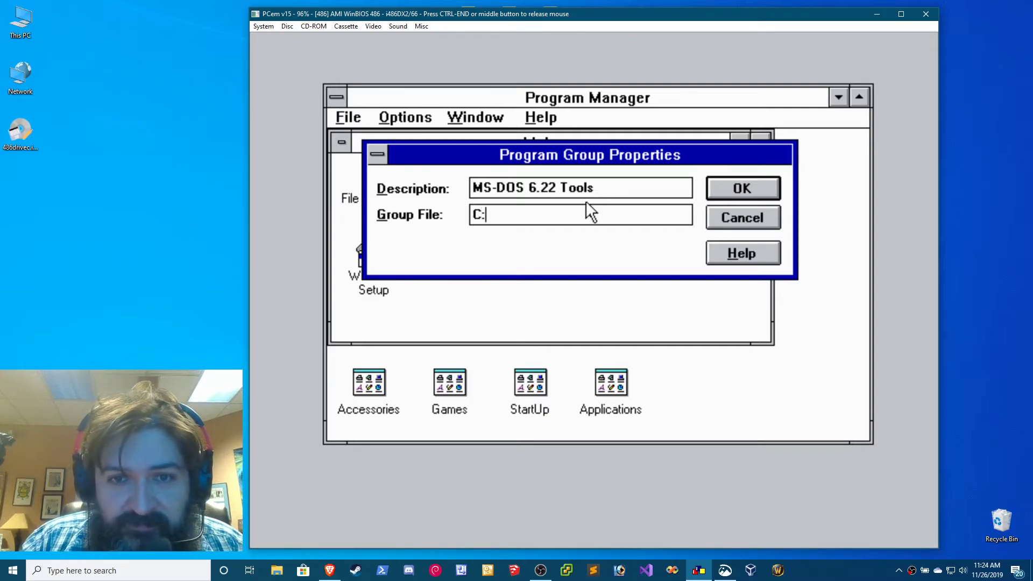
text(\DOS\)
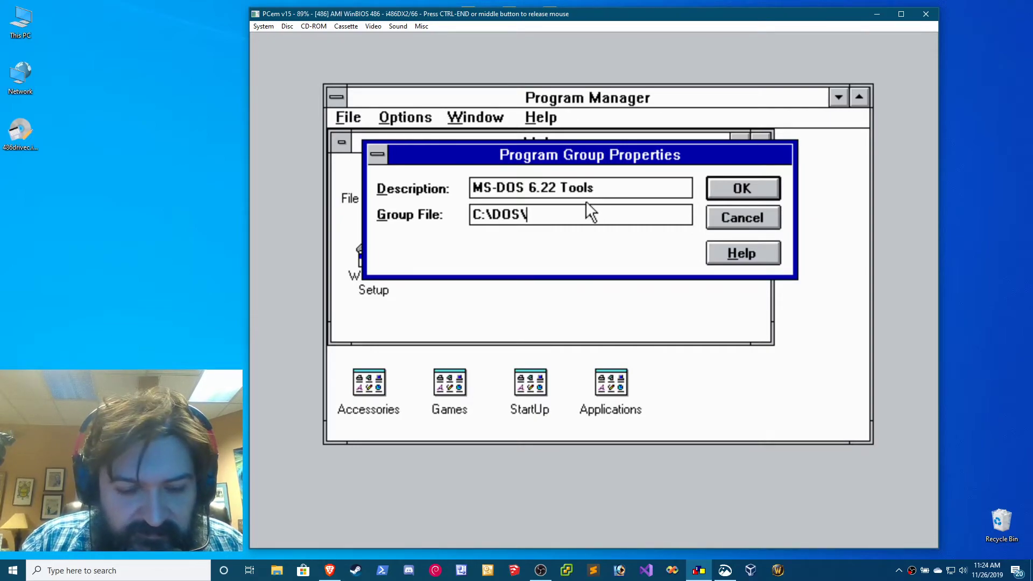
text(WNTOOL)
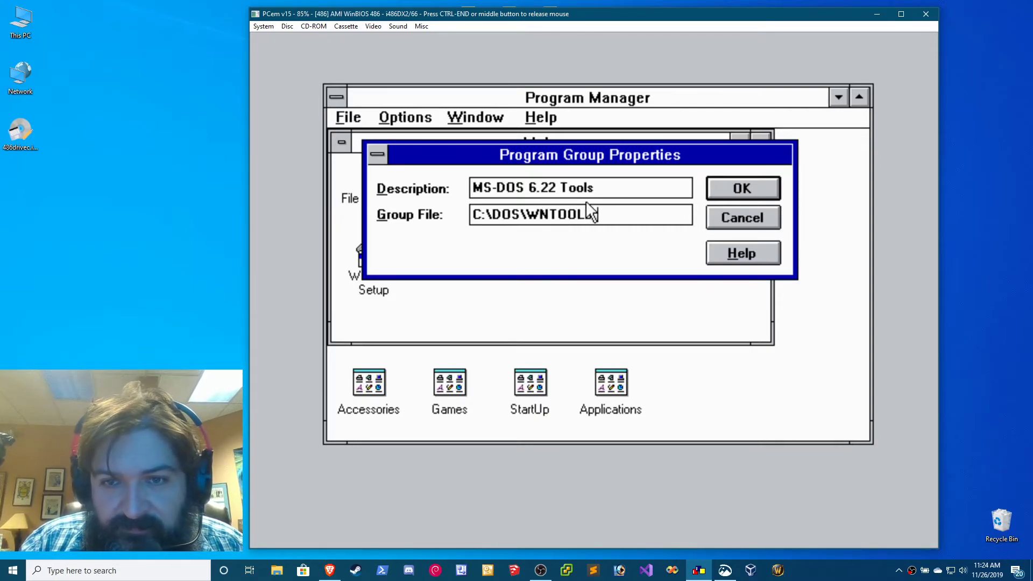
text(.GRP)
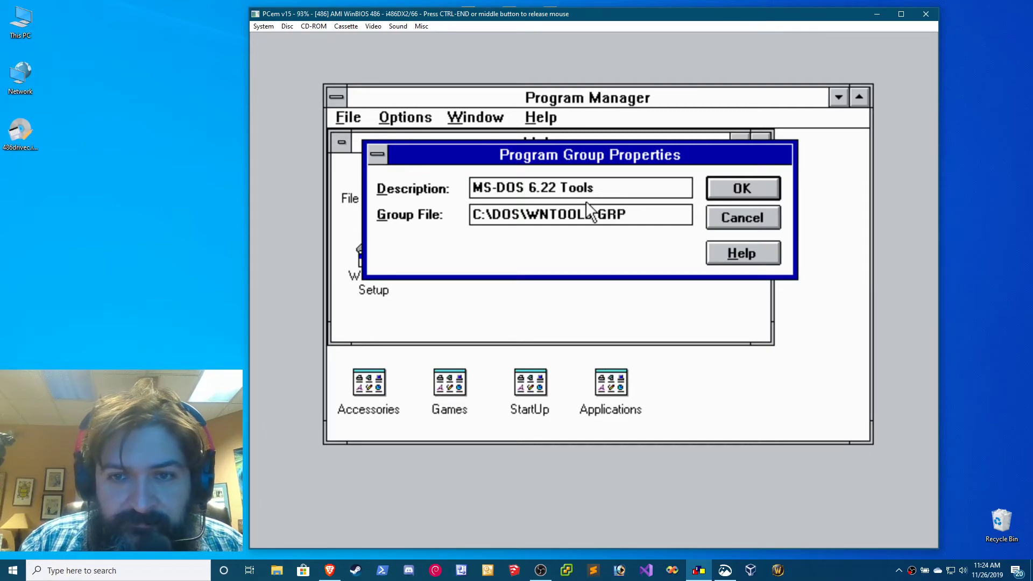
click(742, 188)
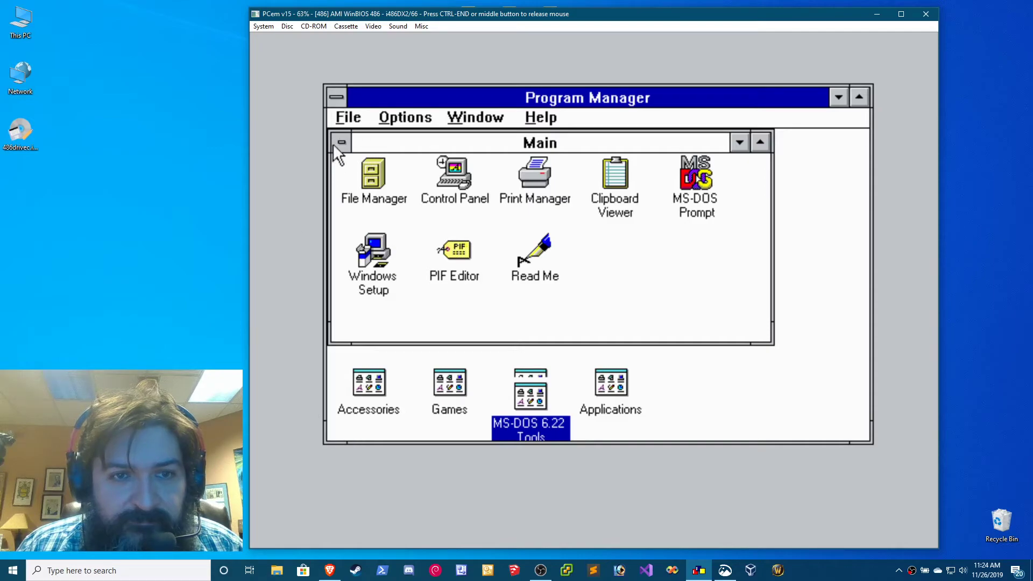
click(340, 142)
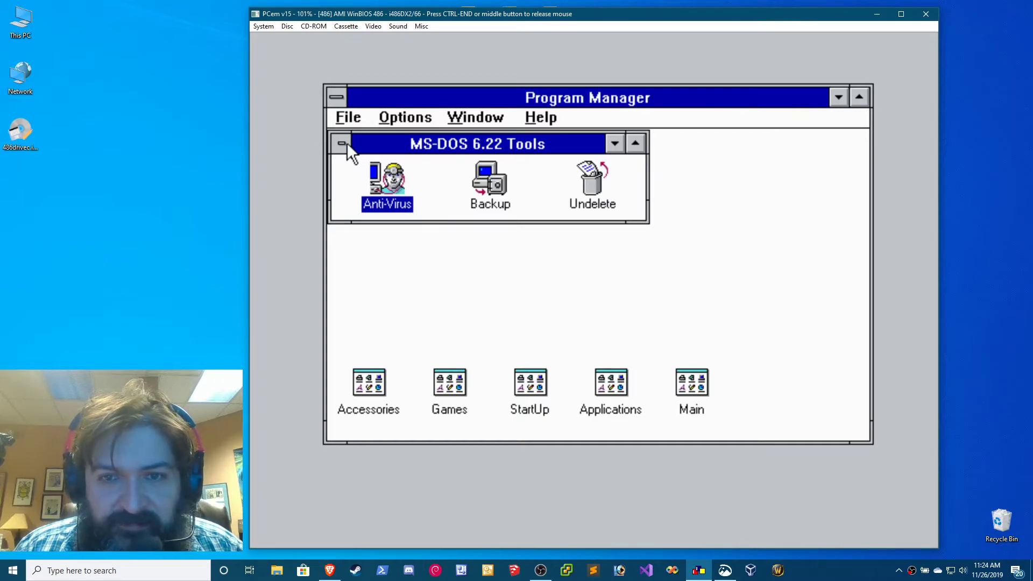
click(340, 143)
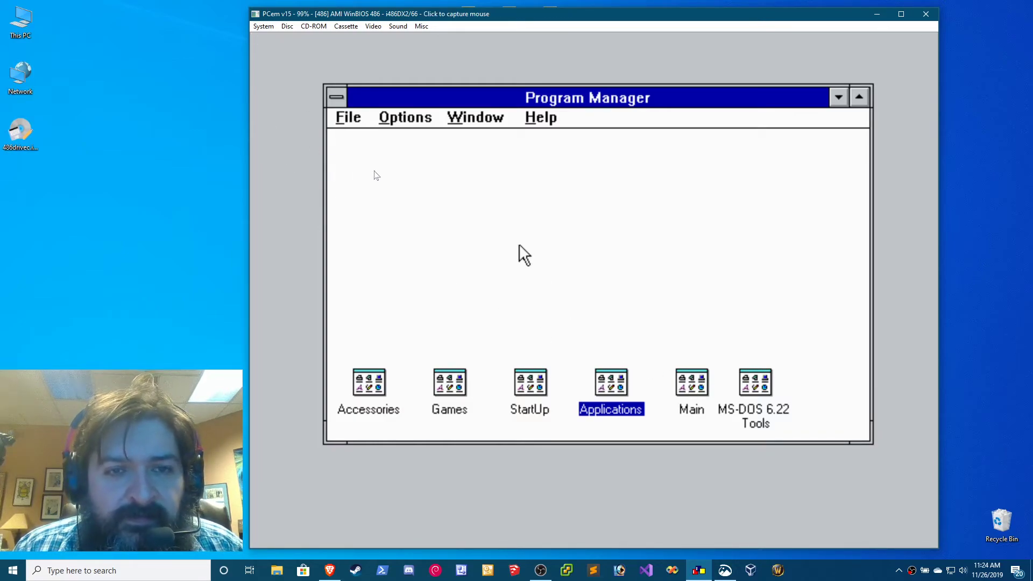
Pick Creative Labs Sound Blaster 1.0 to add in Control Panel's Drivers and dismiss the disk prompt
click(524, 254)
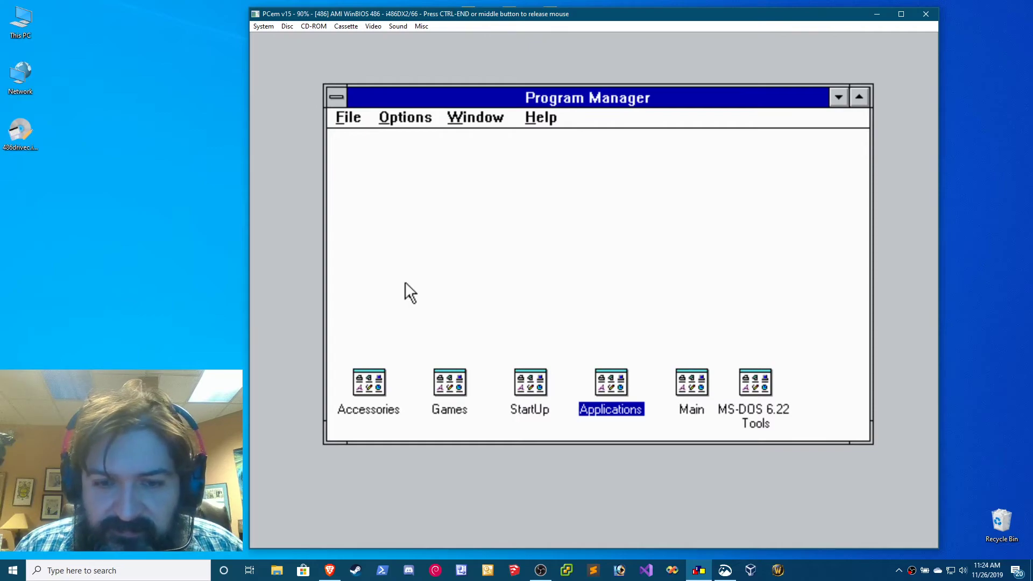
double_click(691, 382)
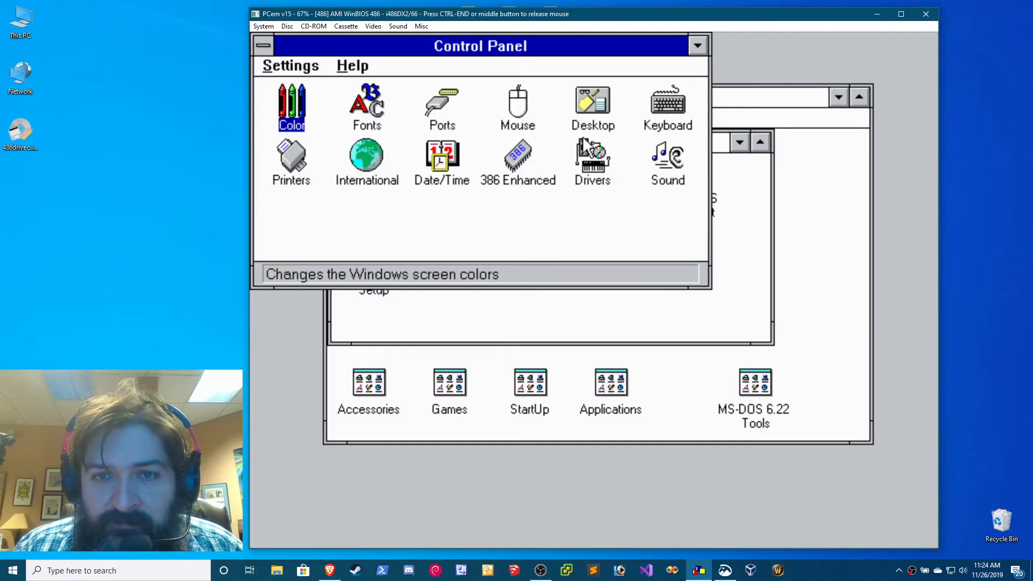
double_click(592, 156)
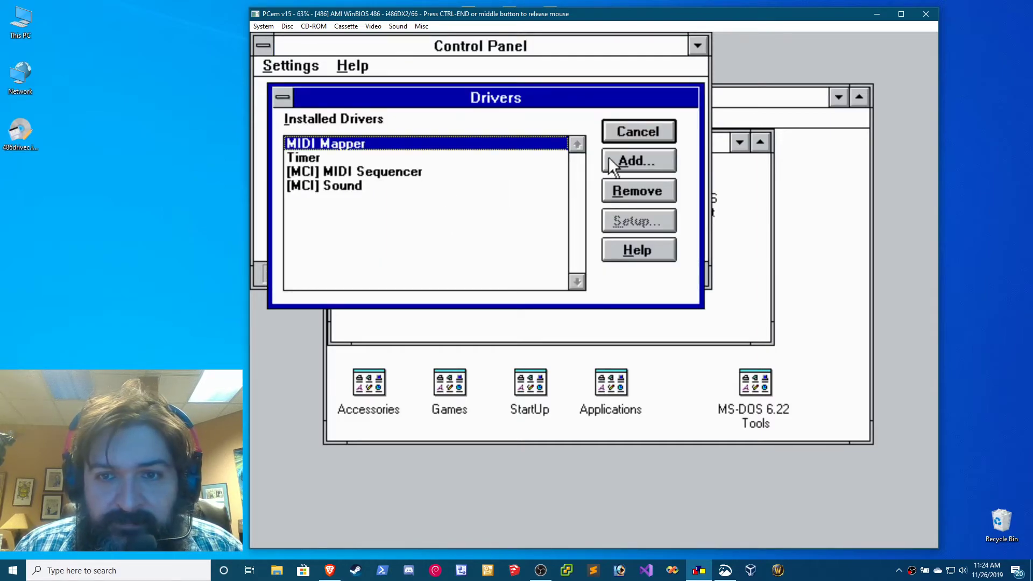
click(638, 161)
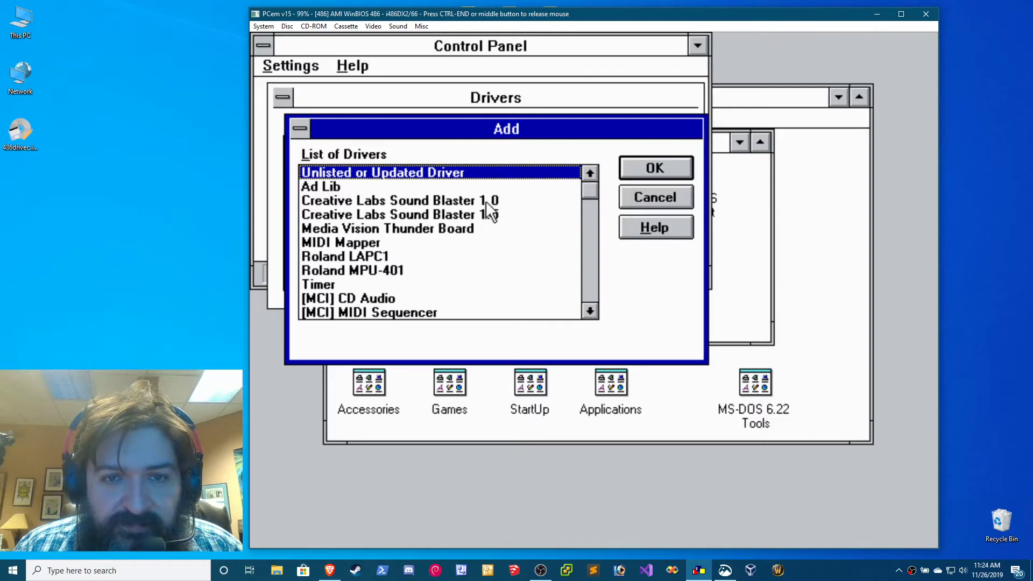
click(655, 167)
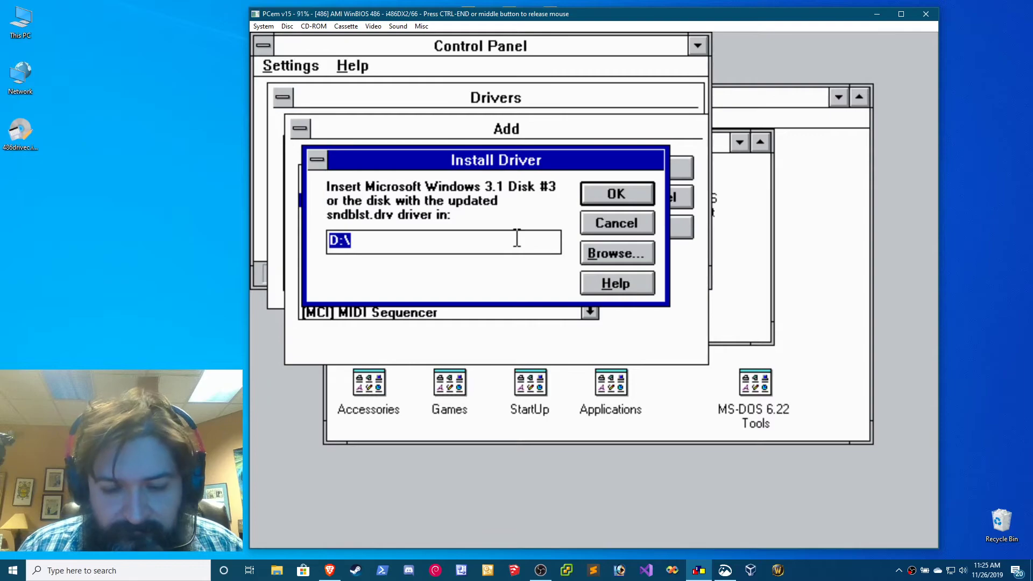
click(617, 222)
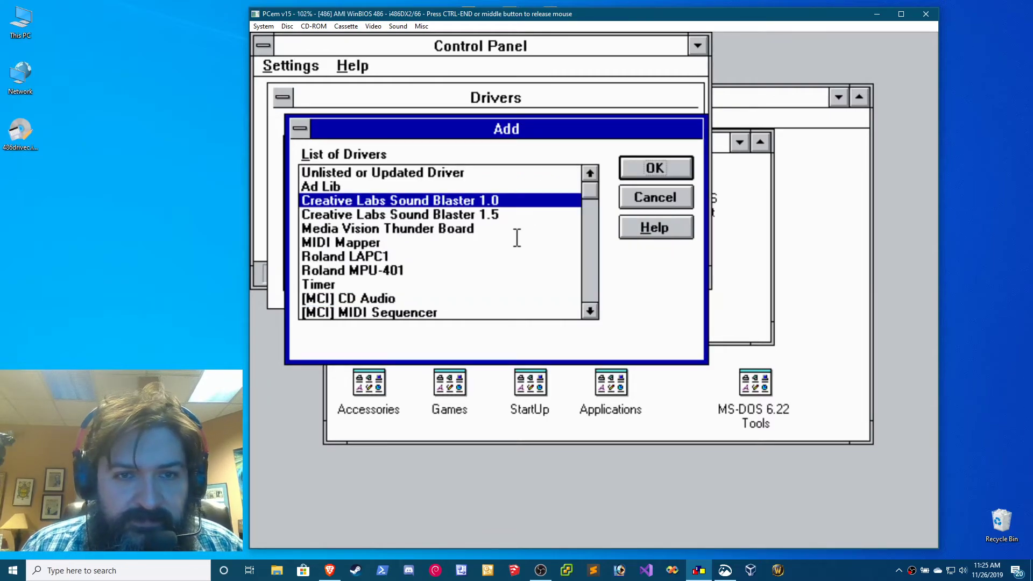
mouse_move(682, 254)
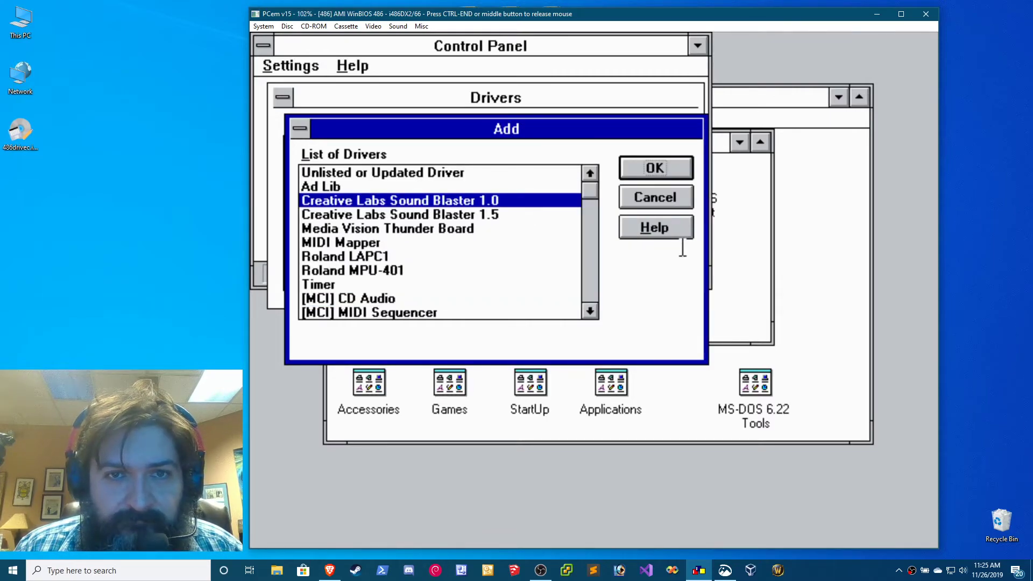
Install the chosen Sound Blaster 1.0 driver and wait for its setup dialog
click(655, 167)
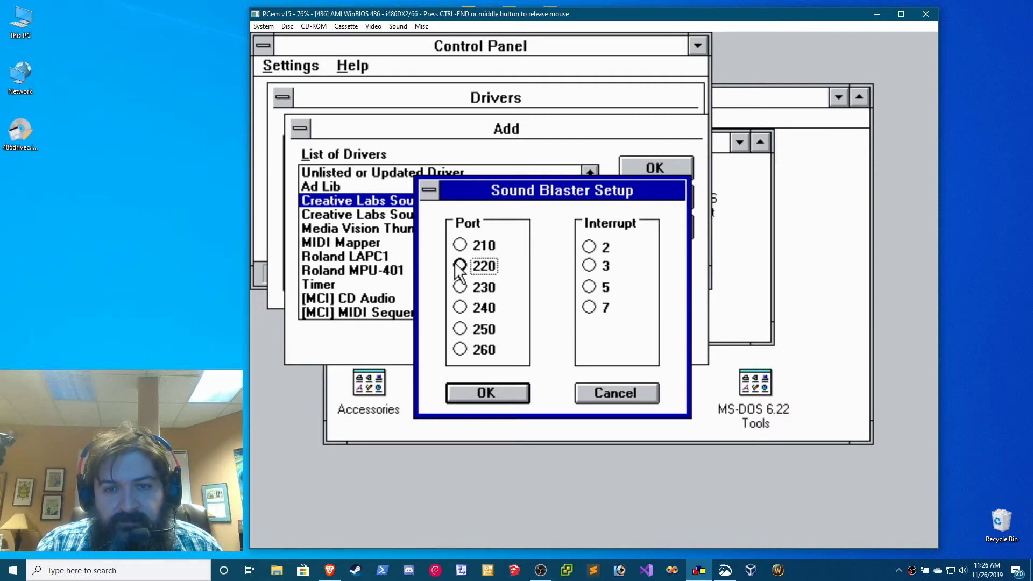
Set the Sound Blaster to port 220 and interrupt 7, then restart Windows
click(458, 265)
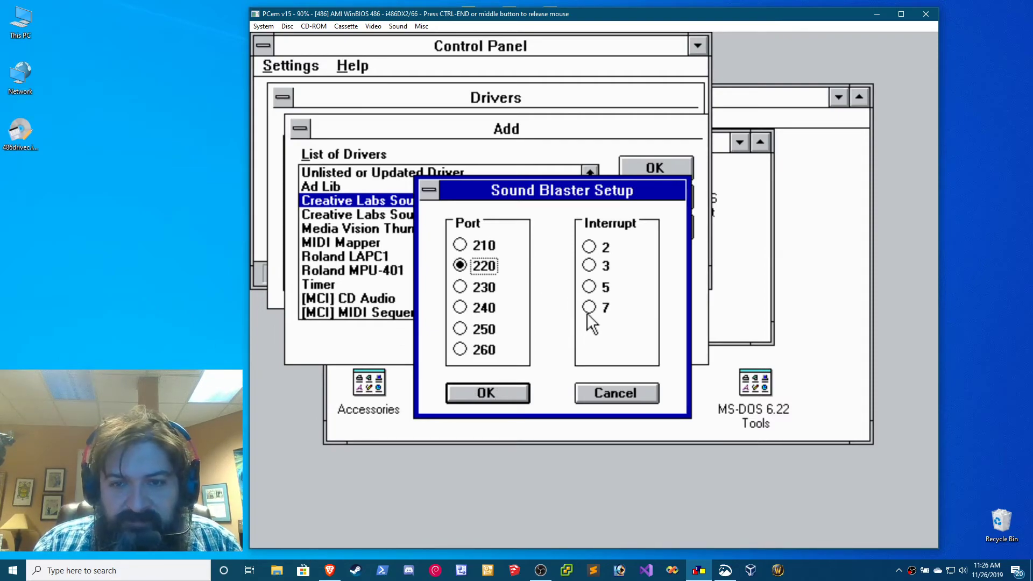
click(587, 308)
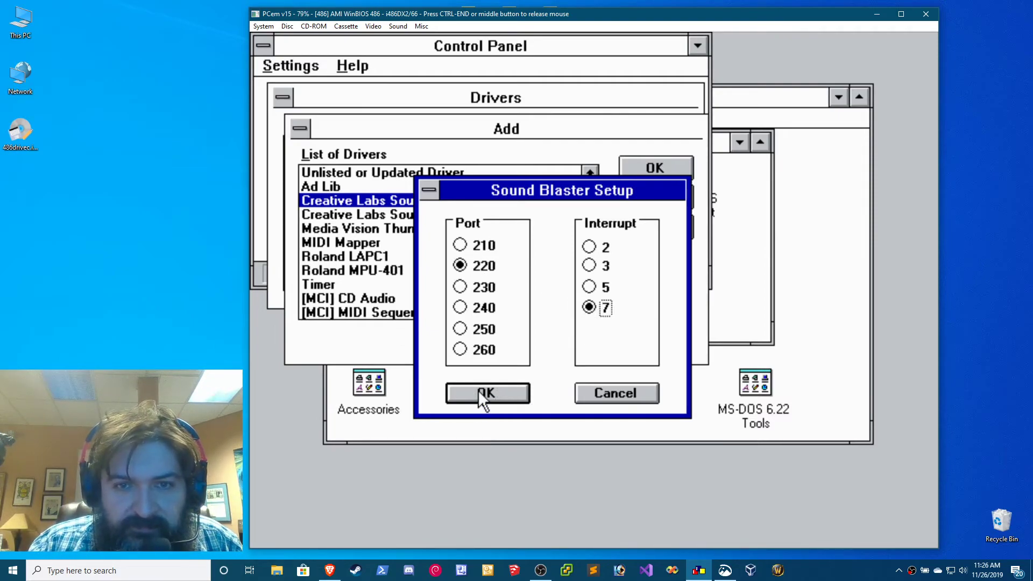
click(488, 394)
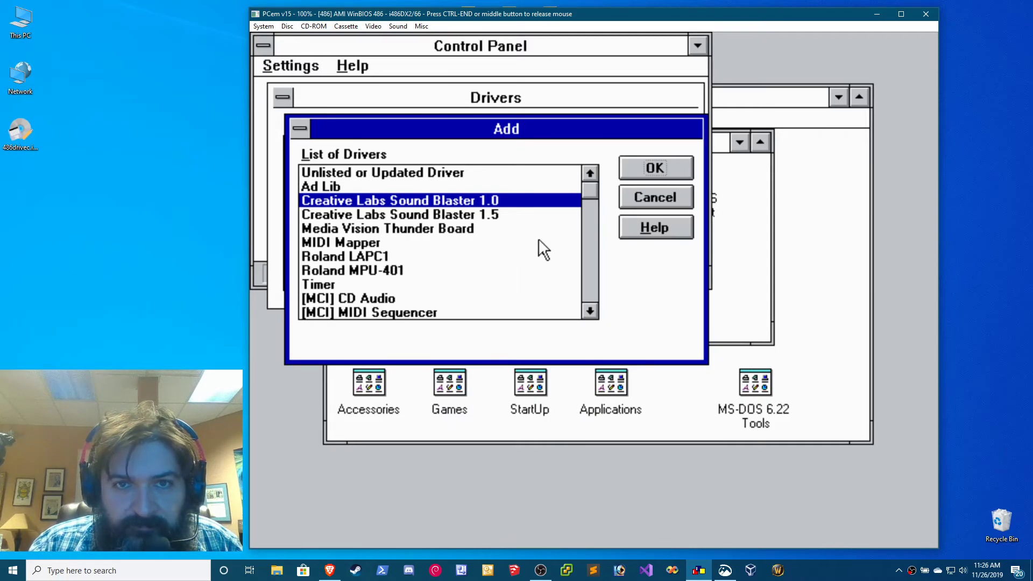
click(655, 167)
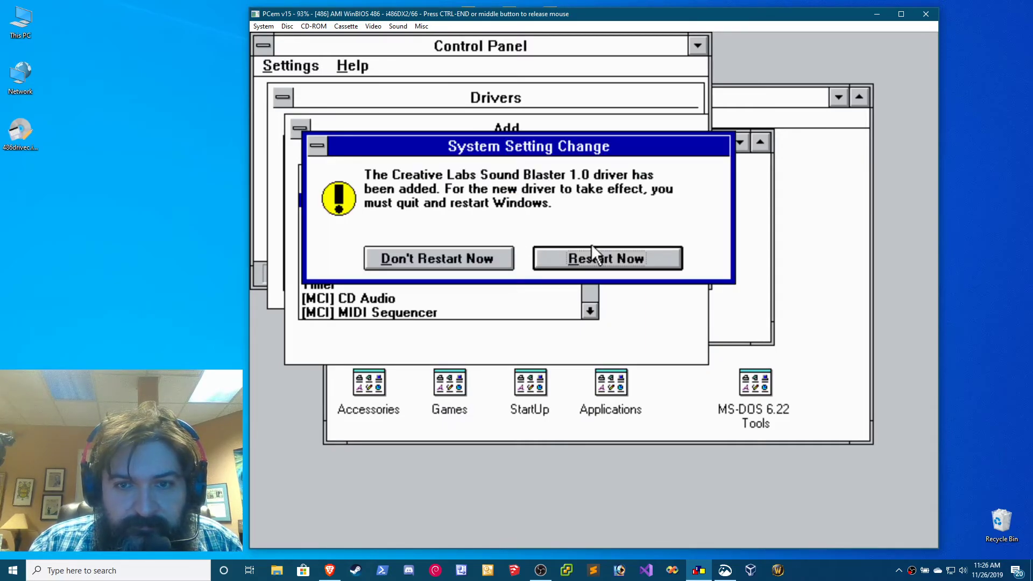
click(606, 258)
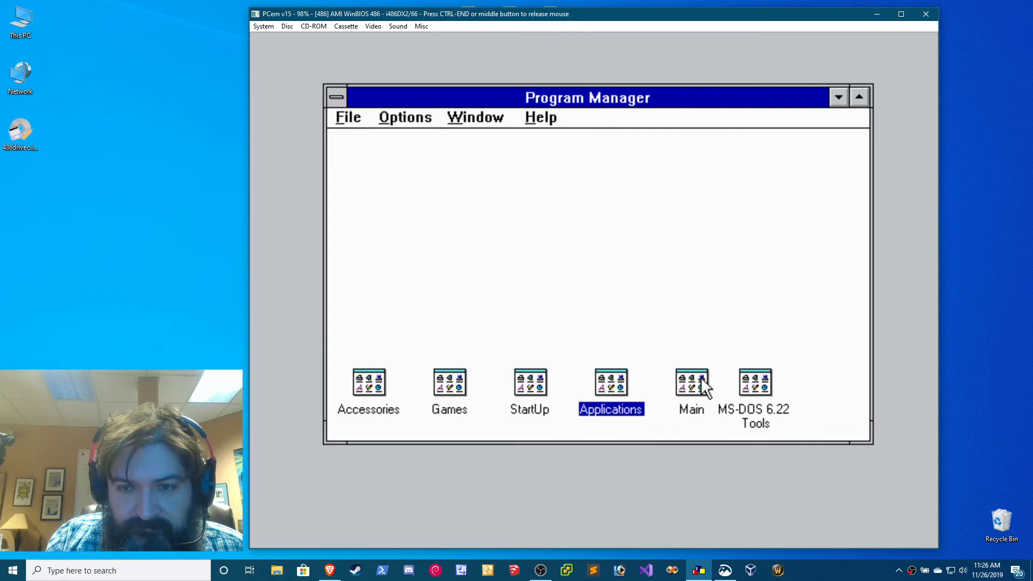
Try playing CANYON.MID in Media Player, dismiss the MIDI Mapper warning, and exit
double_click(368, 382)
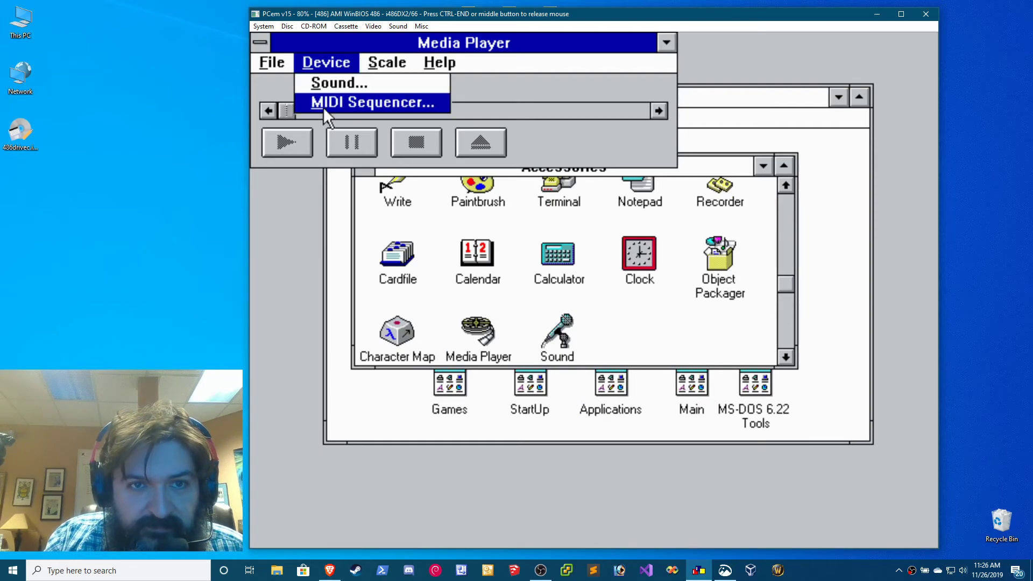
click(373, 101)
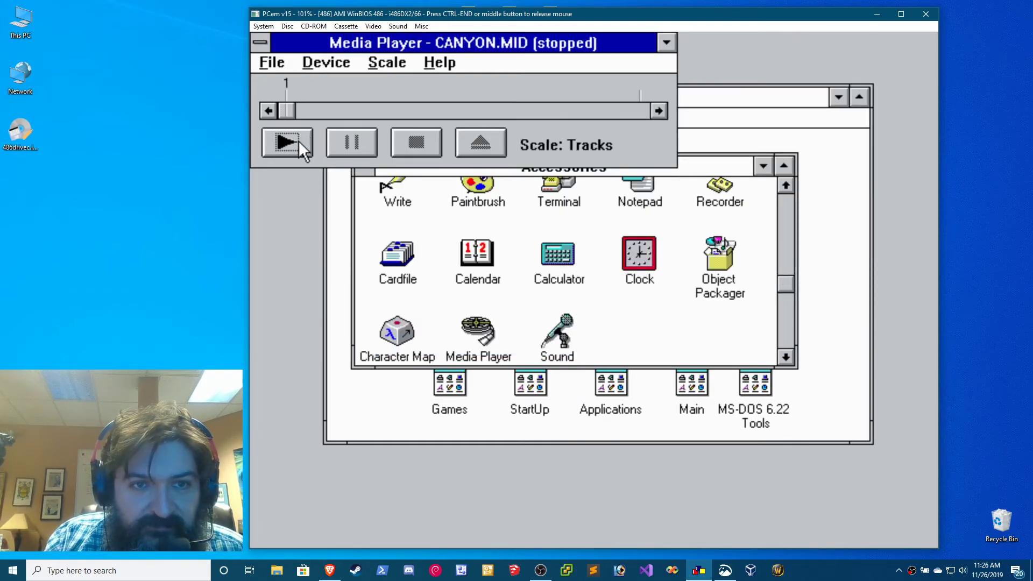
click(287, 142)
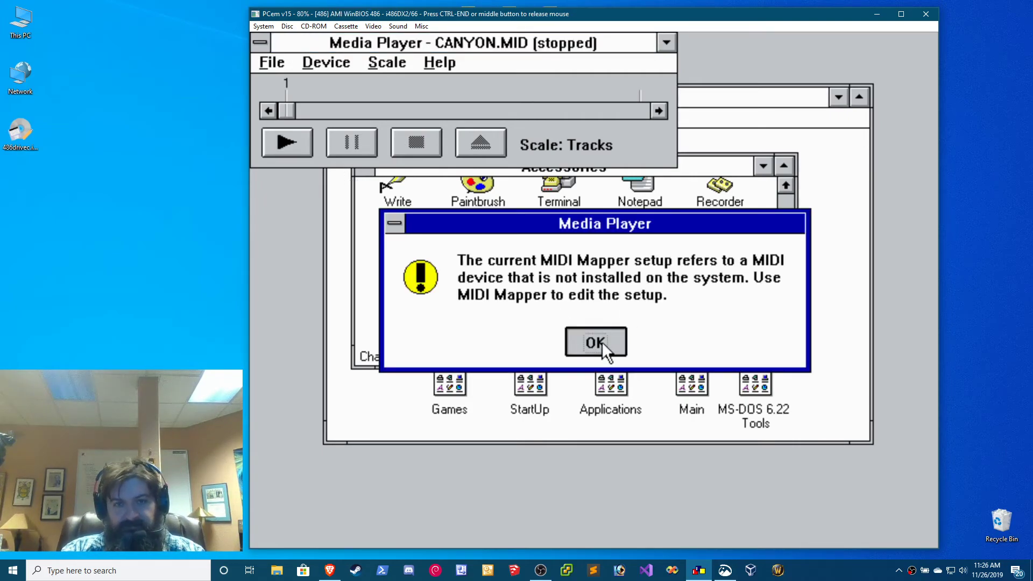
click(272, 62)
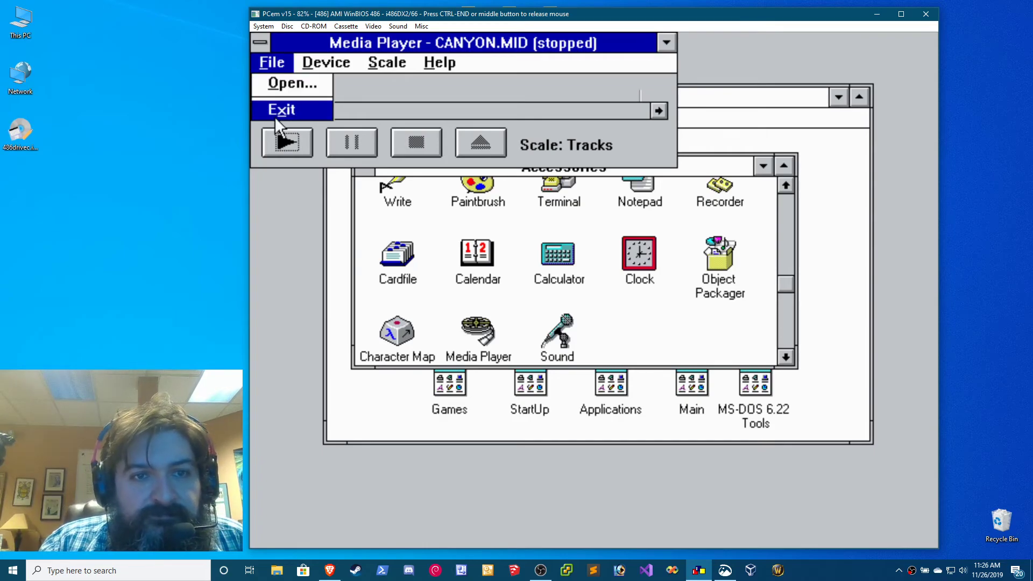
click(281, 109)
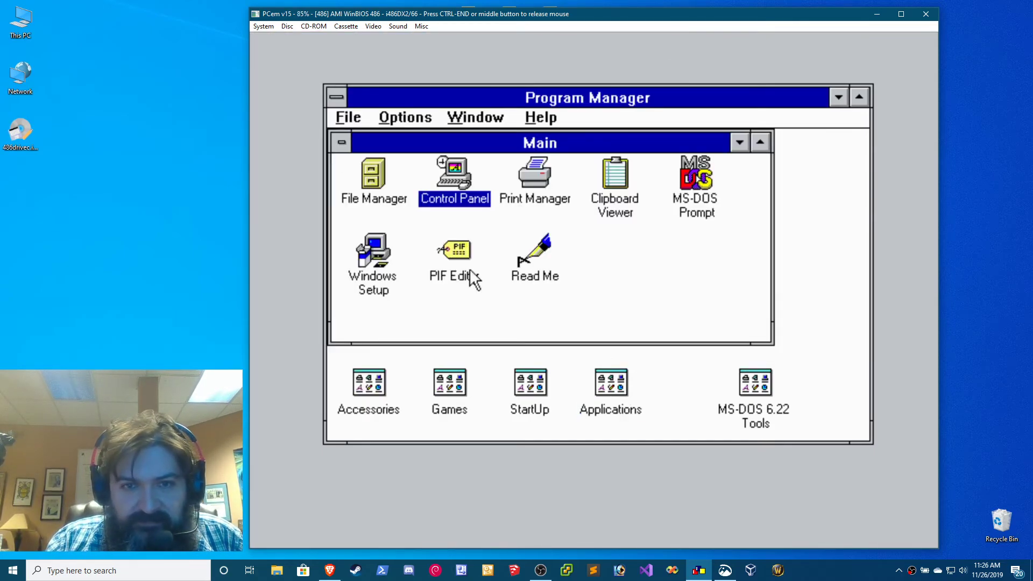
Choose the General MIDI setup in Control Panel's MIDI Mapper, then close MIDI Mapper
double_click(455, 172)
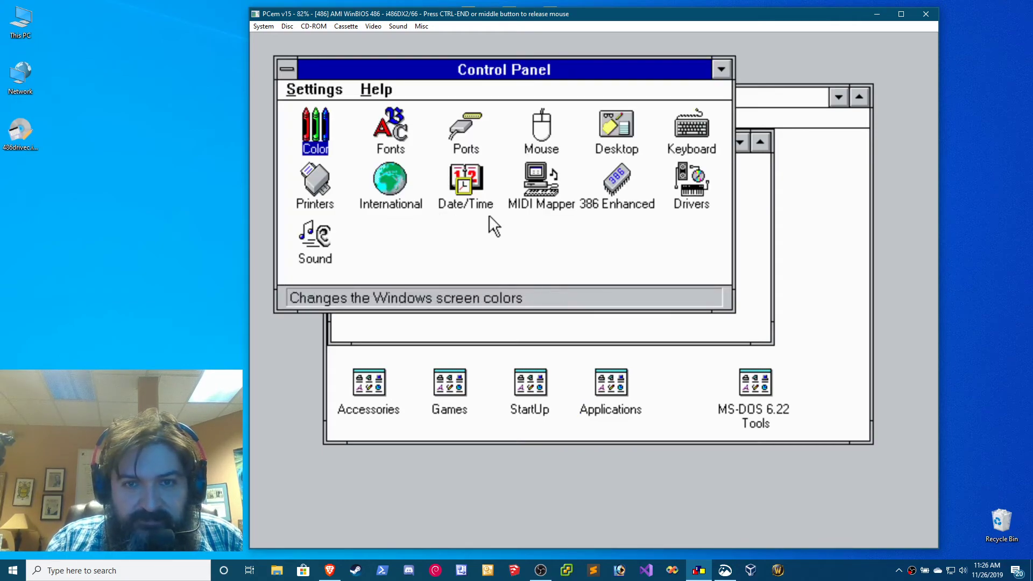
double_click(542, 177)
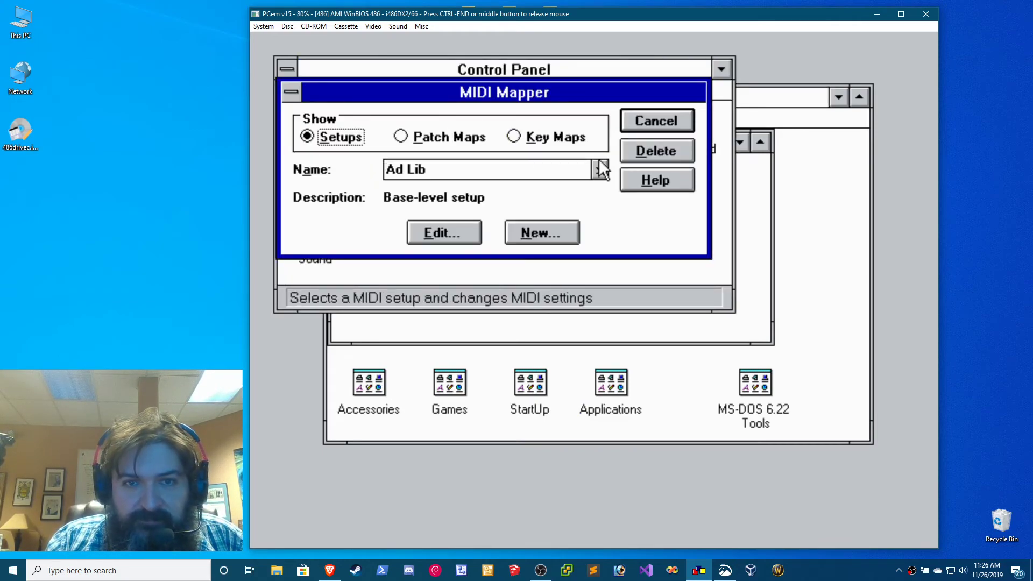
click(599, 170)
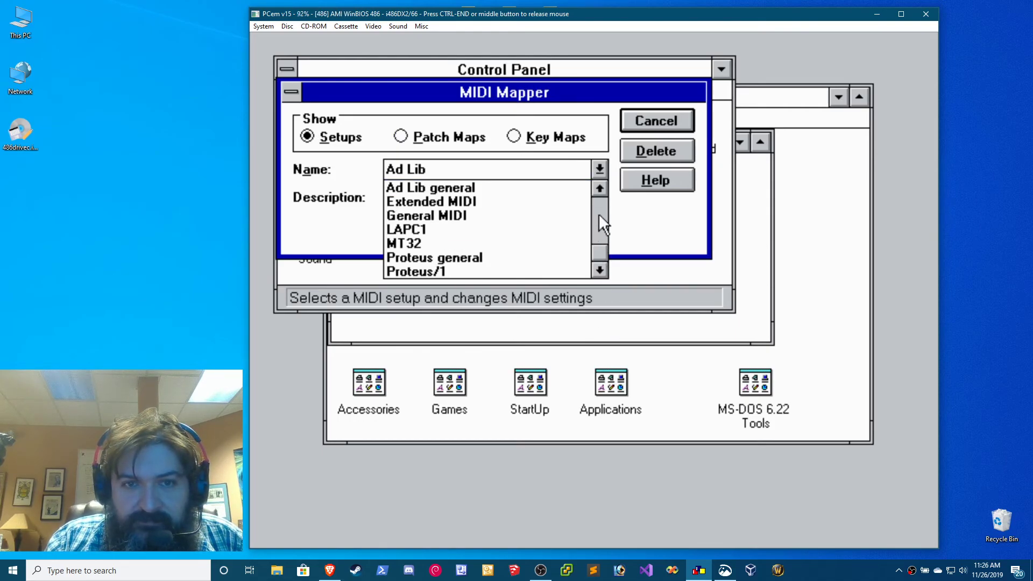
click(426, 215)
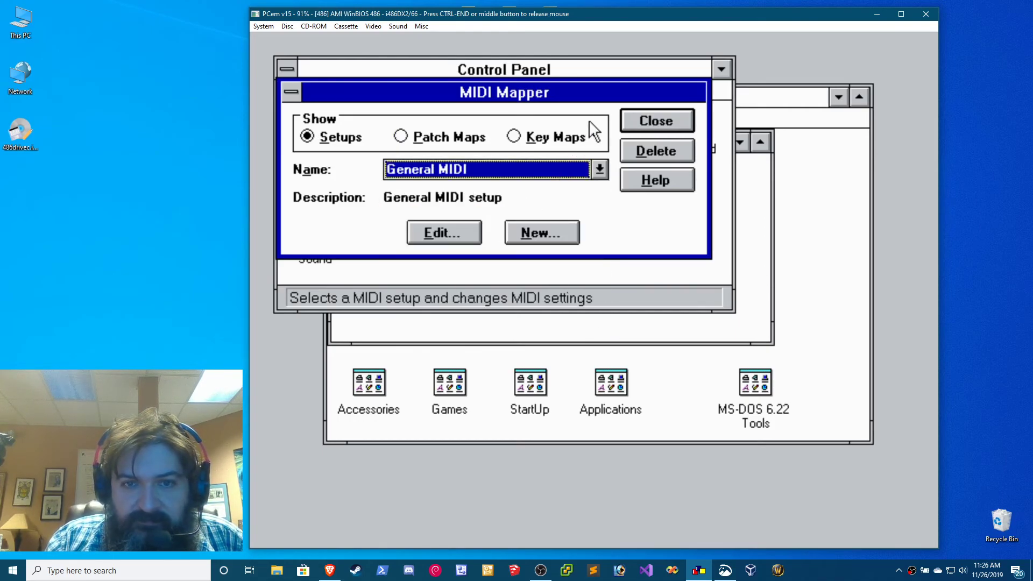
click(656, 121)
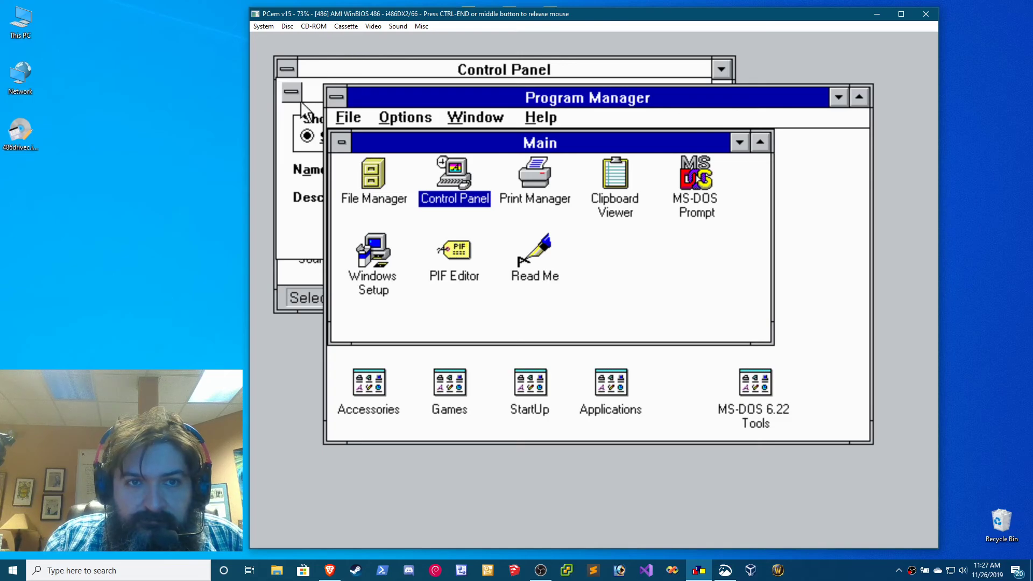
click(291, 94)
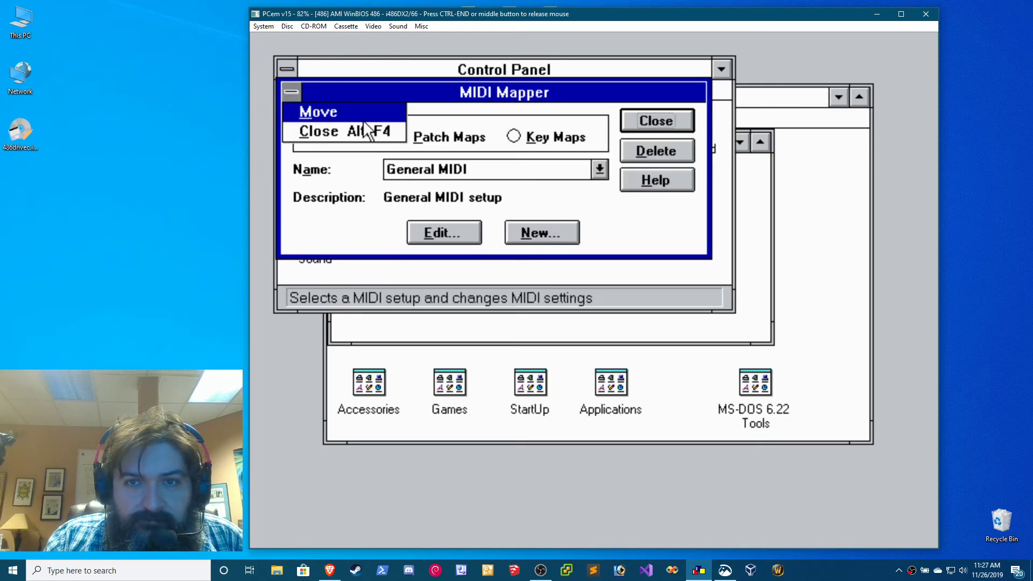
click(318, 131)
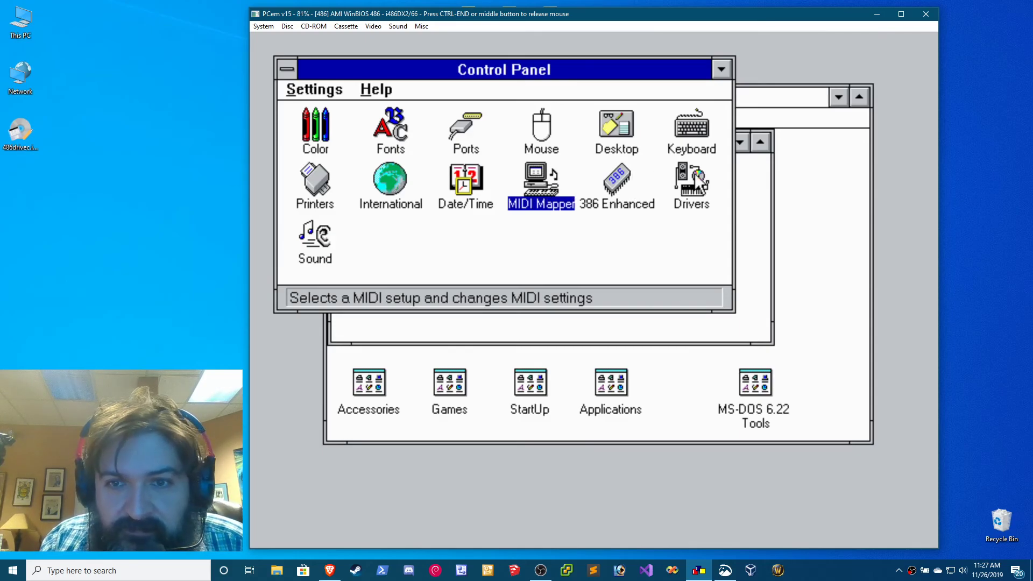
Confirm Creative Labs Sound Blaster 1.0 is among installed drivers, then exit Control Panel
double_click(691, 180)
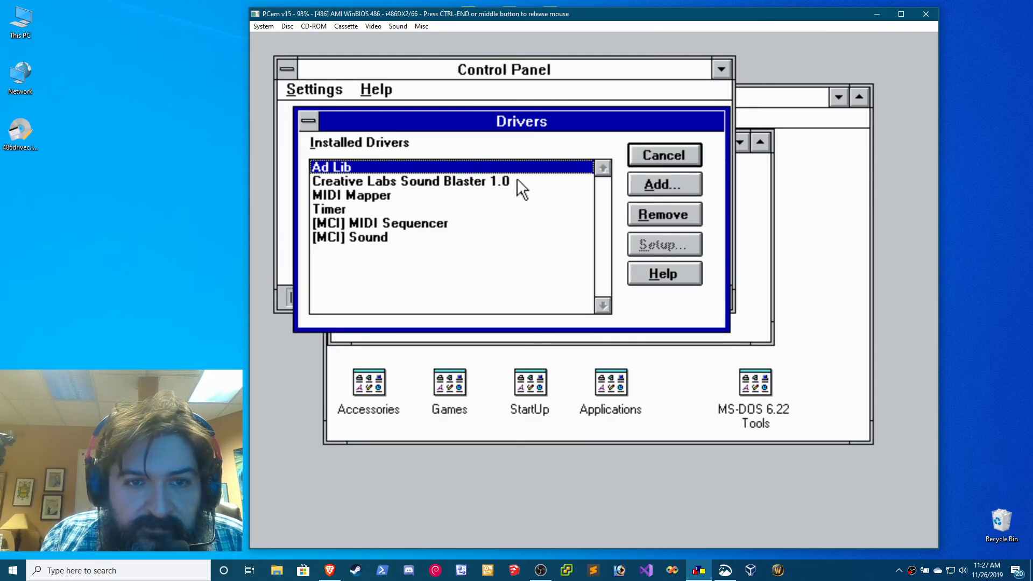
click(410, 181)
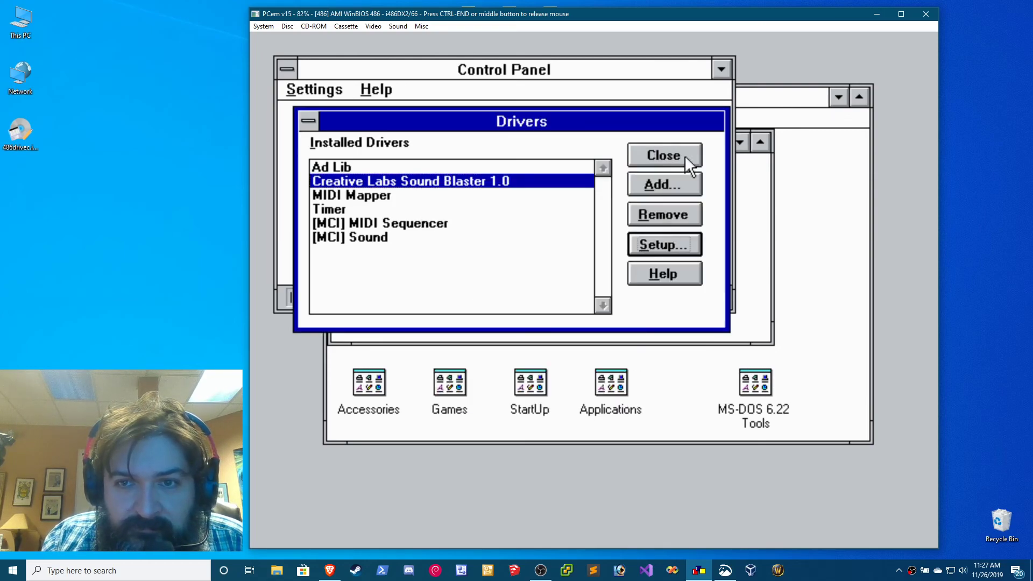
click(665, 156)
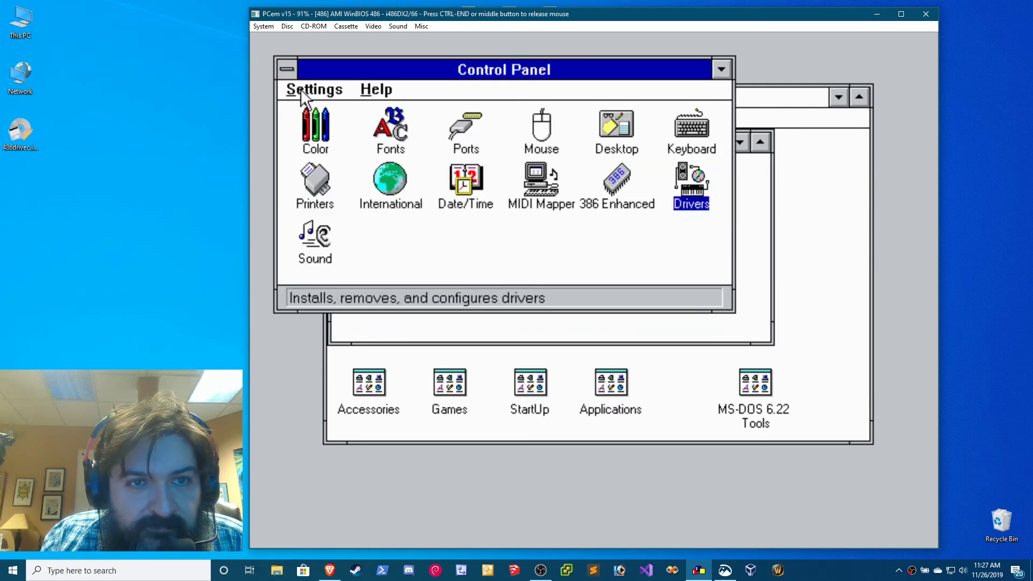
click(315, 89)
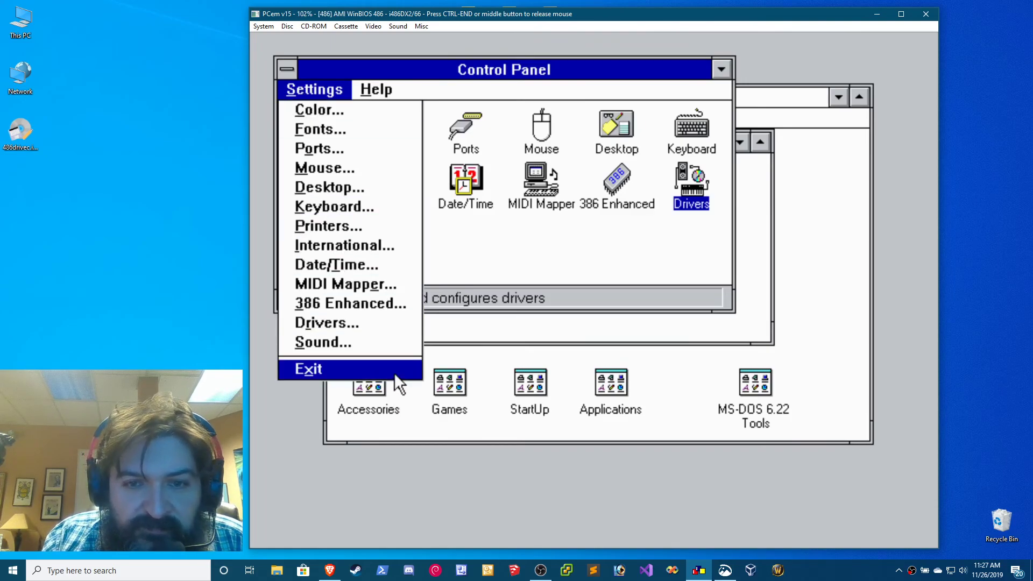
click(308, 369)
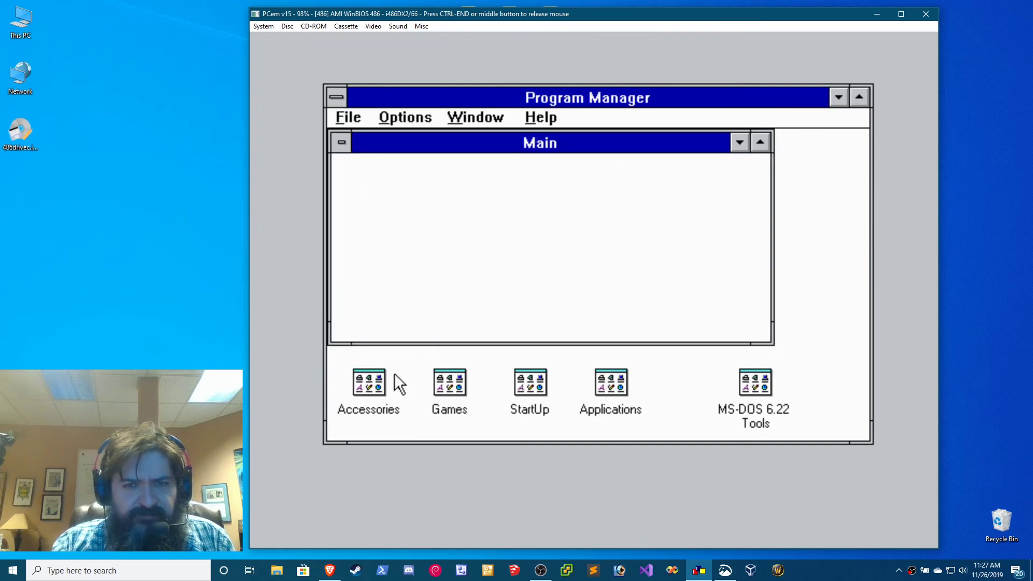
Exit Windows from Program Manager and confirm, returning to the C:\> prompt
click(348, 118)
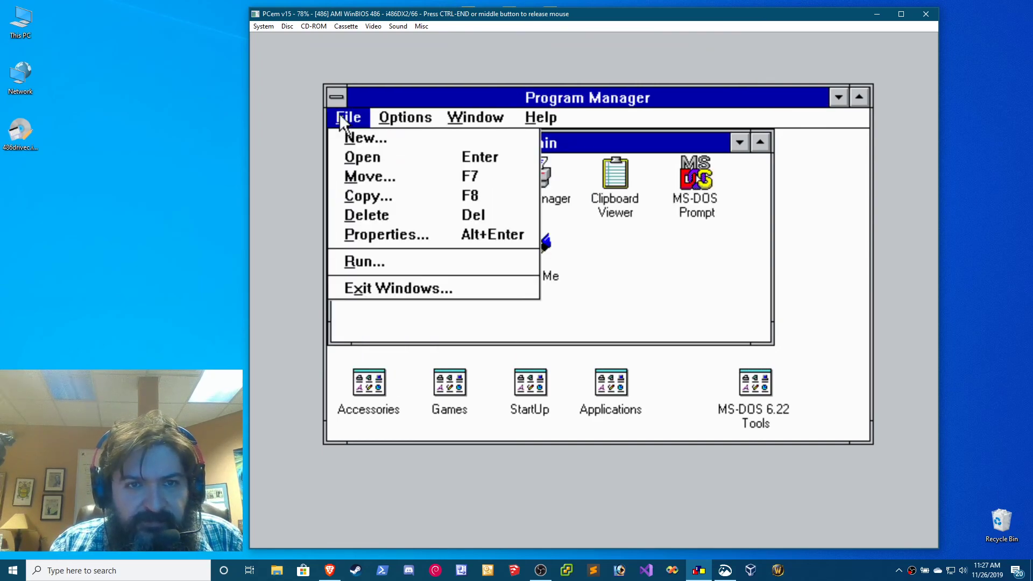
mouse_move(389, 305)
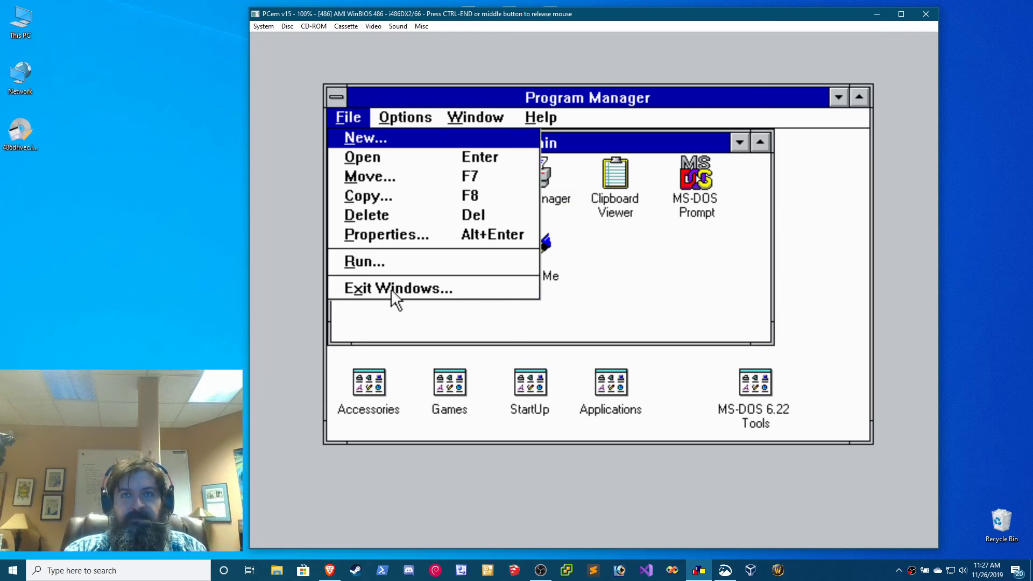
click(398, 288)
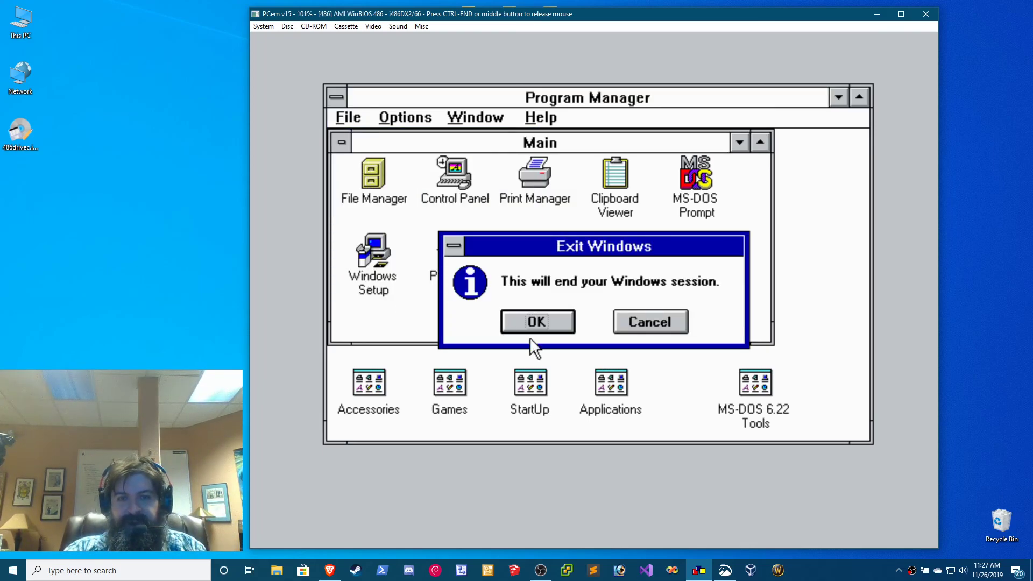
click(537, 321)
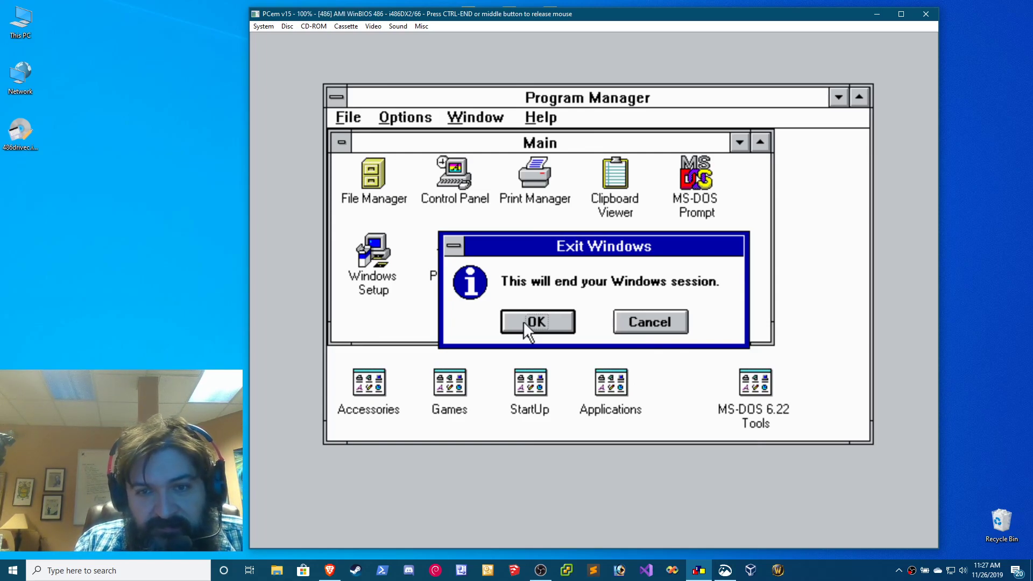
click(537, 322)
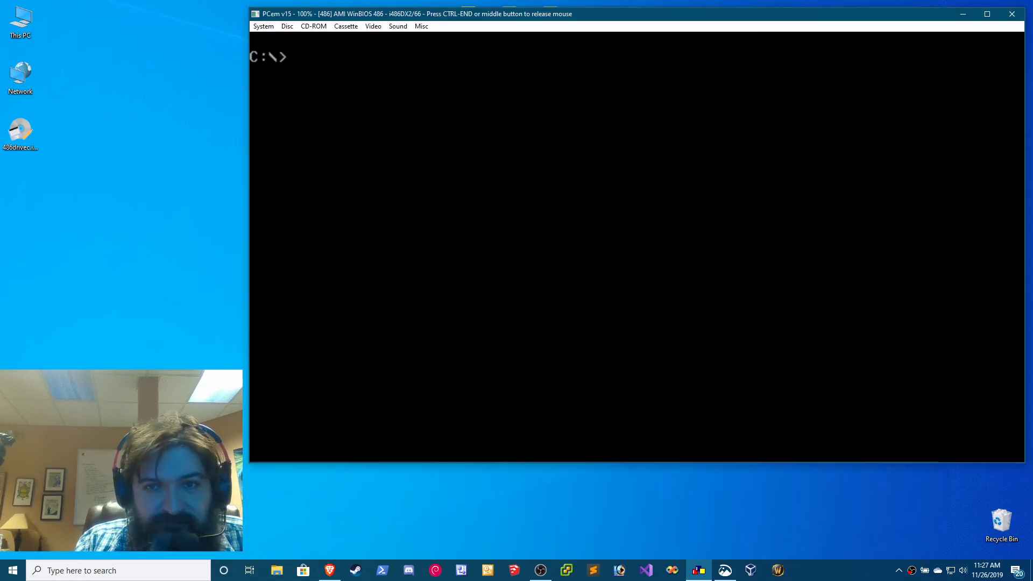